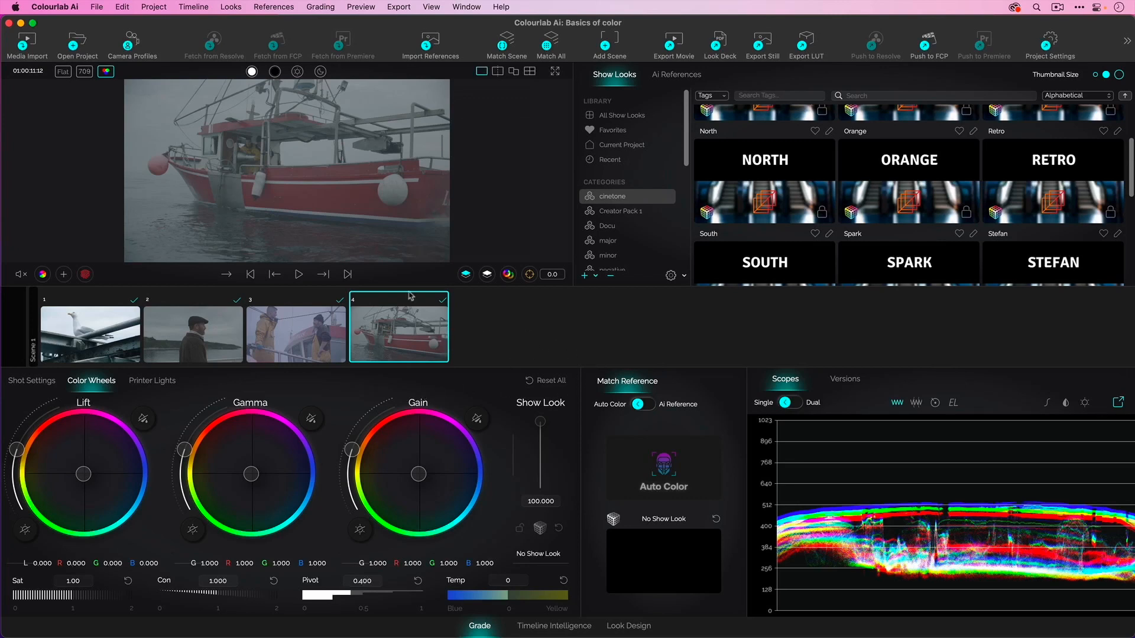
mouse_move(78, 510)
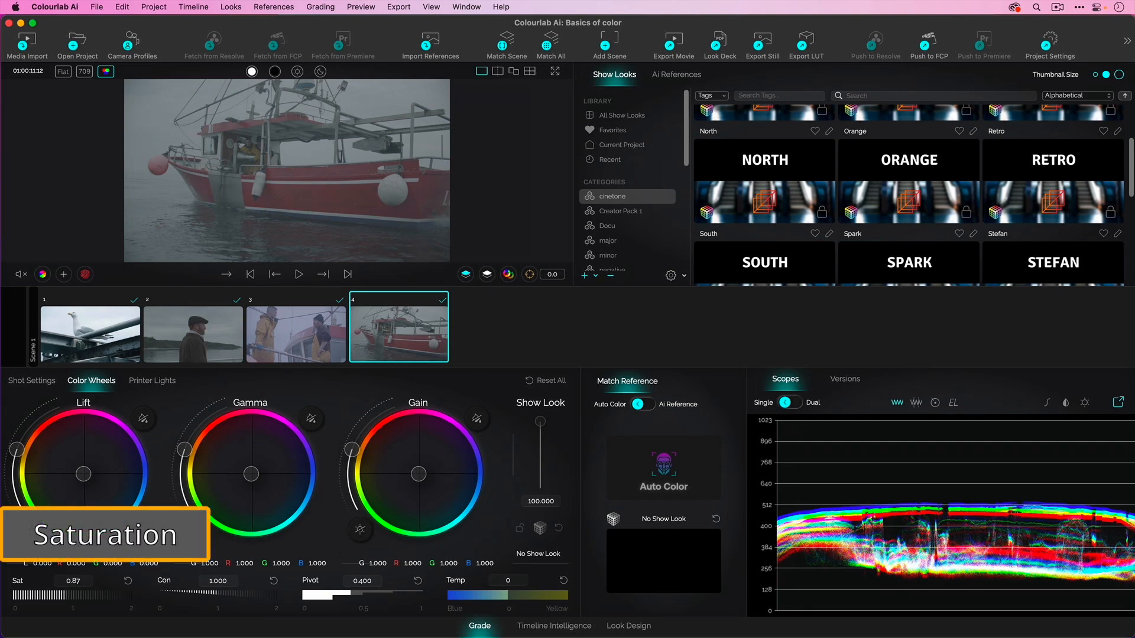
Drop the boat shot's Sat to 0.00, lift to -0.200 and gain to 1.807.
drag(65, 592, 29, 593)
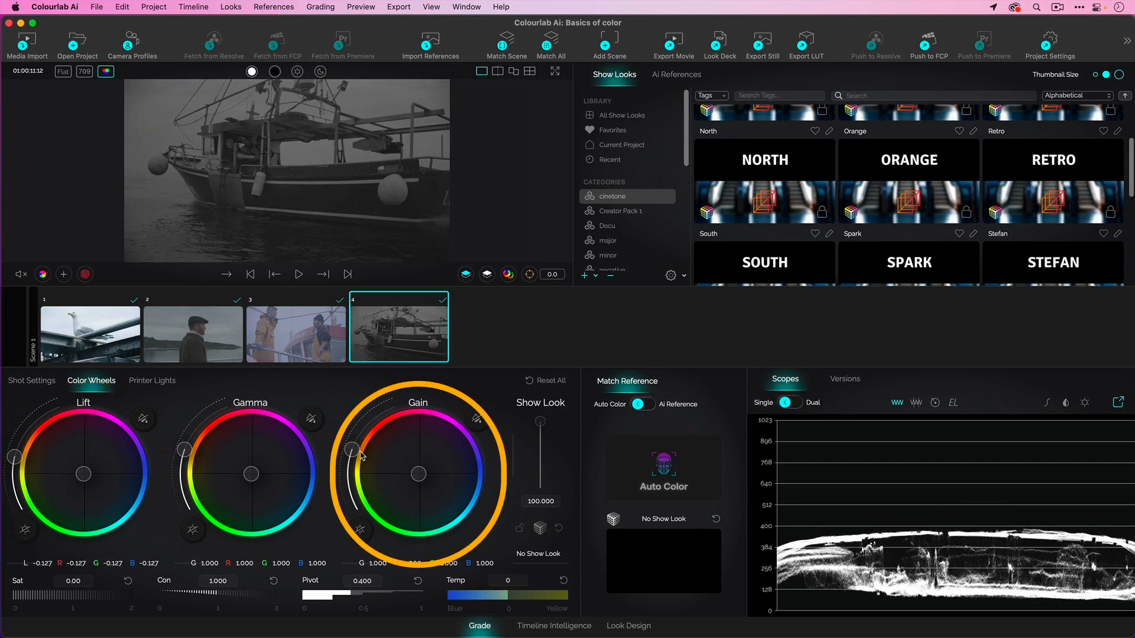
drag(362, 453, 360, 434)
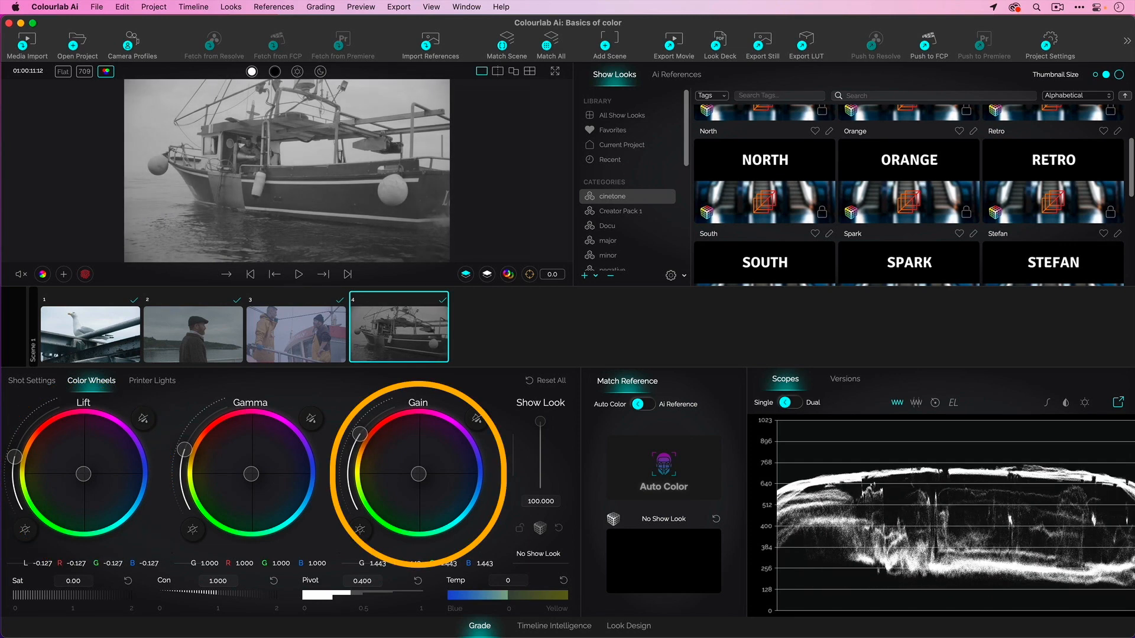
drag(362, 435, 360, 429)
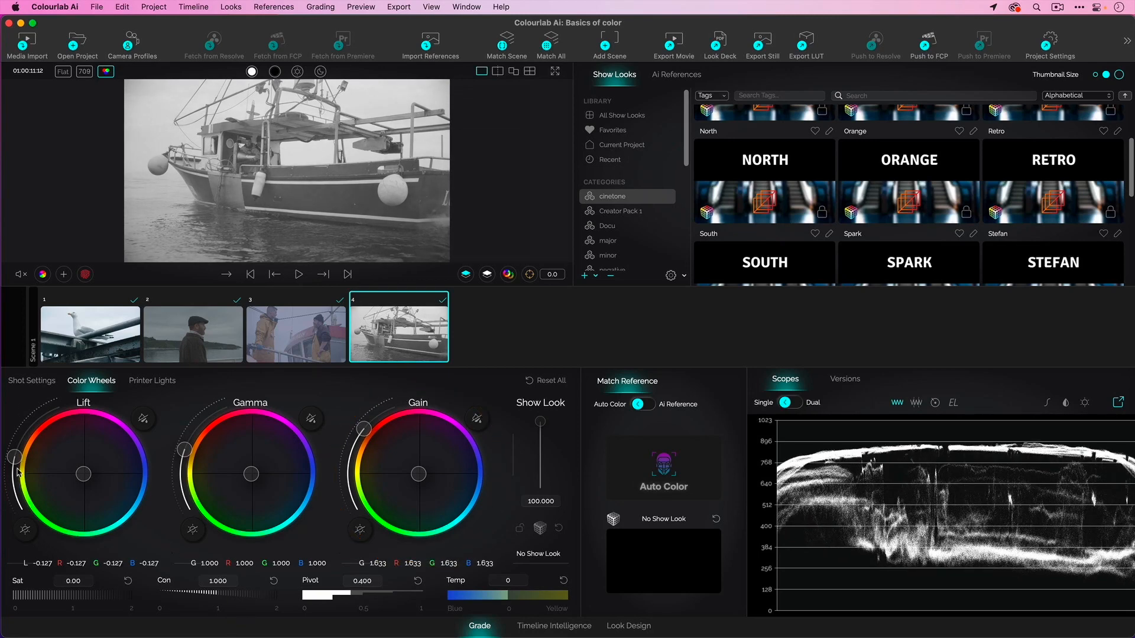
drag(11, 456, 10, 471)
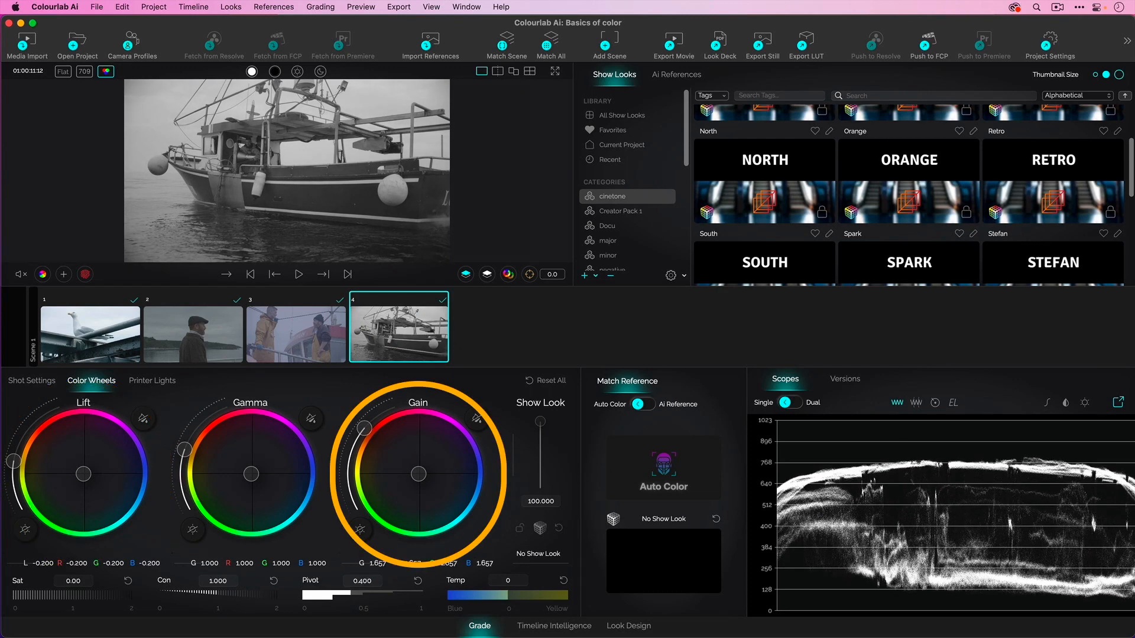
drag(366, 434, 371, 423)
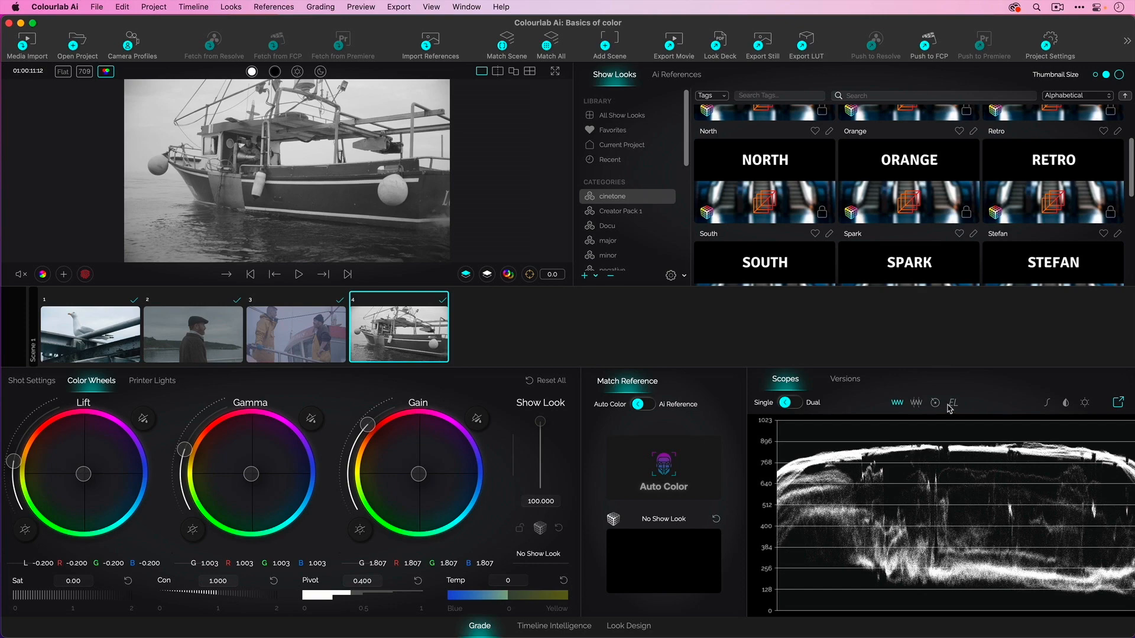
Show the vectorscope and push the boat shot's Sat slider up to 2.00.
click(934, 403)
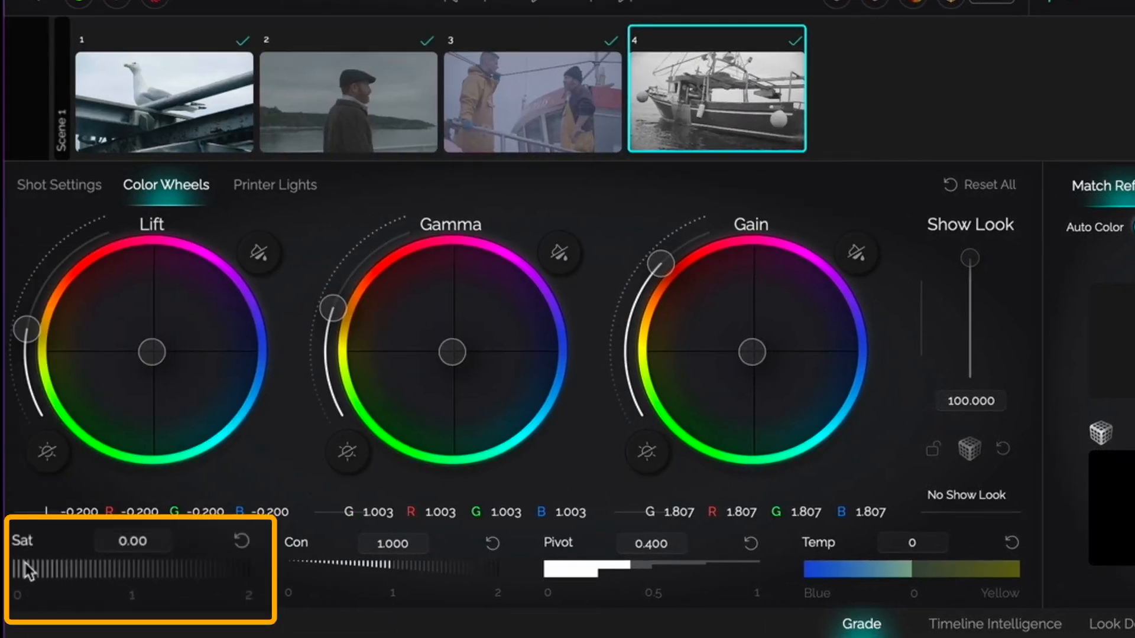
drag(29, 562, 68, 562)
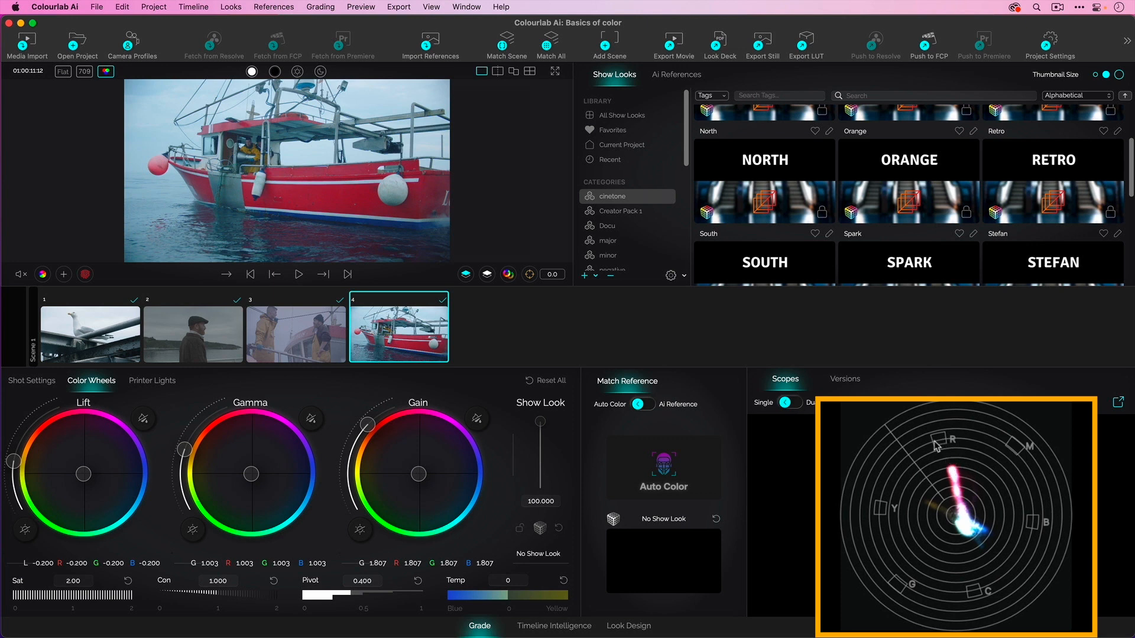
mouse_move(999, 539)
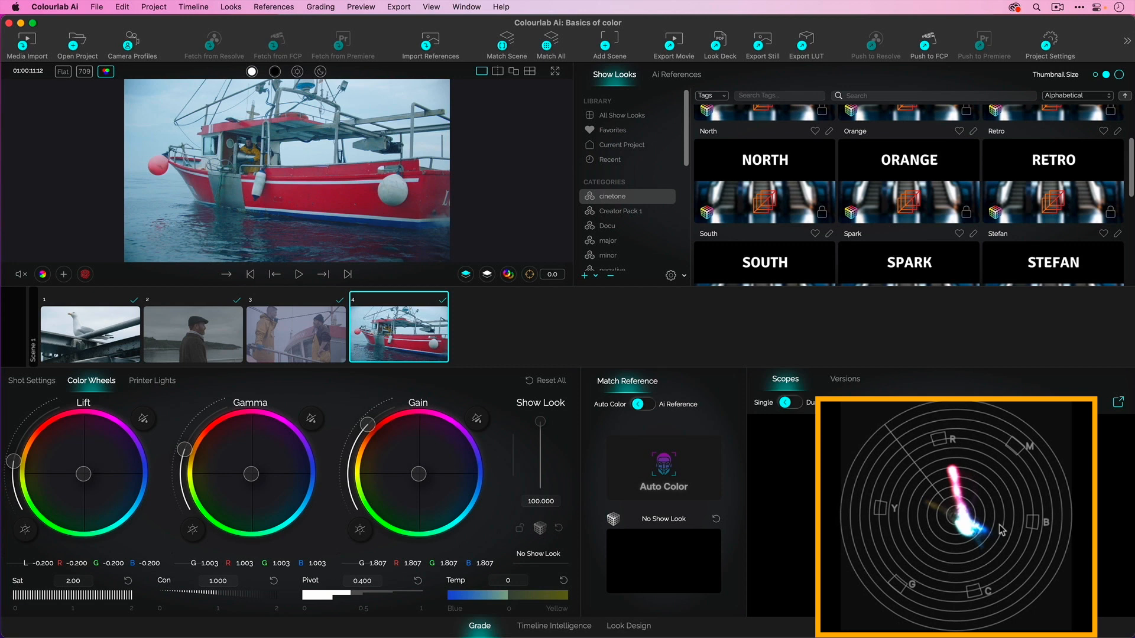
mouse_move(930, 583)
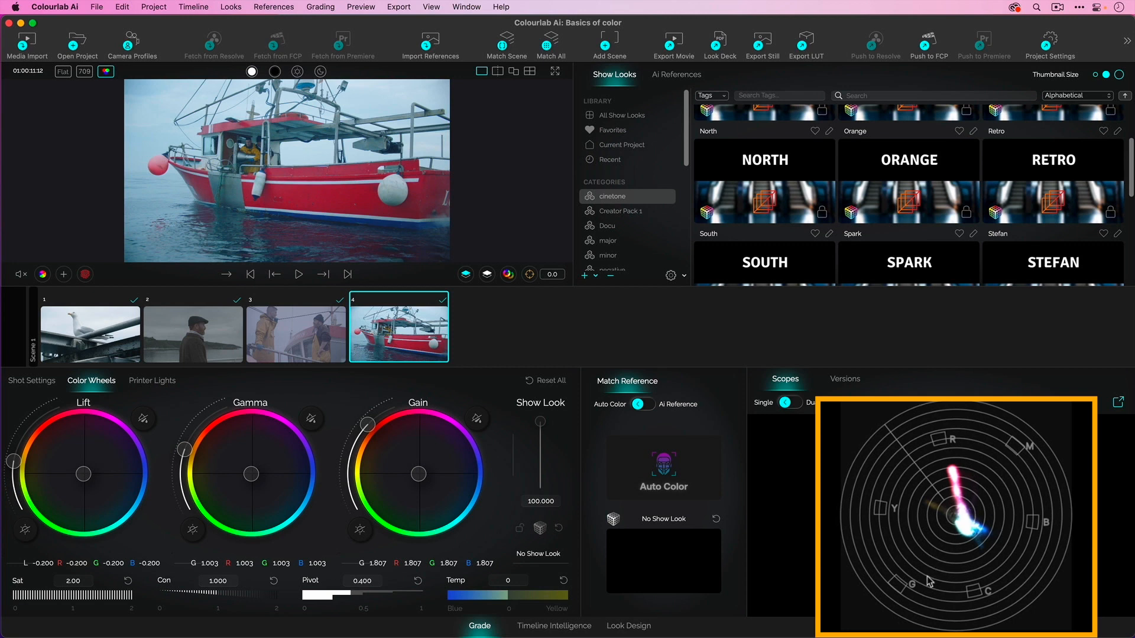
mouse_move(909, 502)
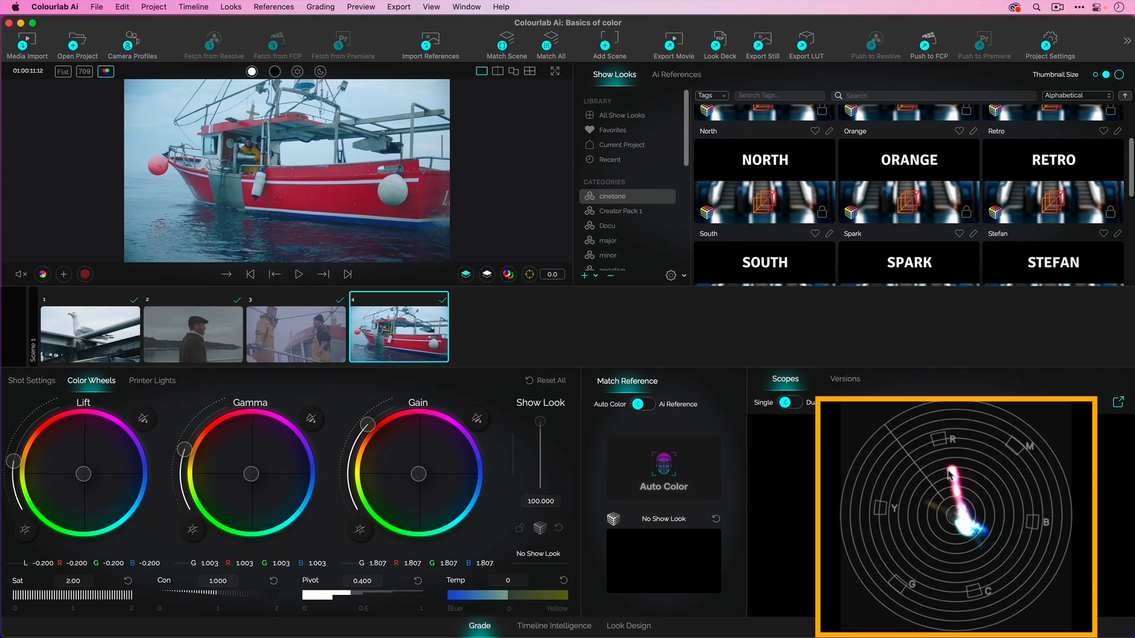
mouse_move(996, 565)
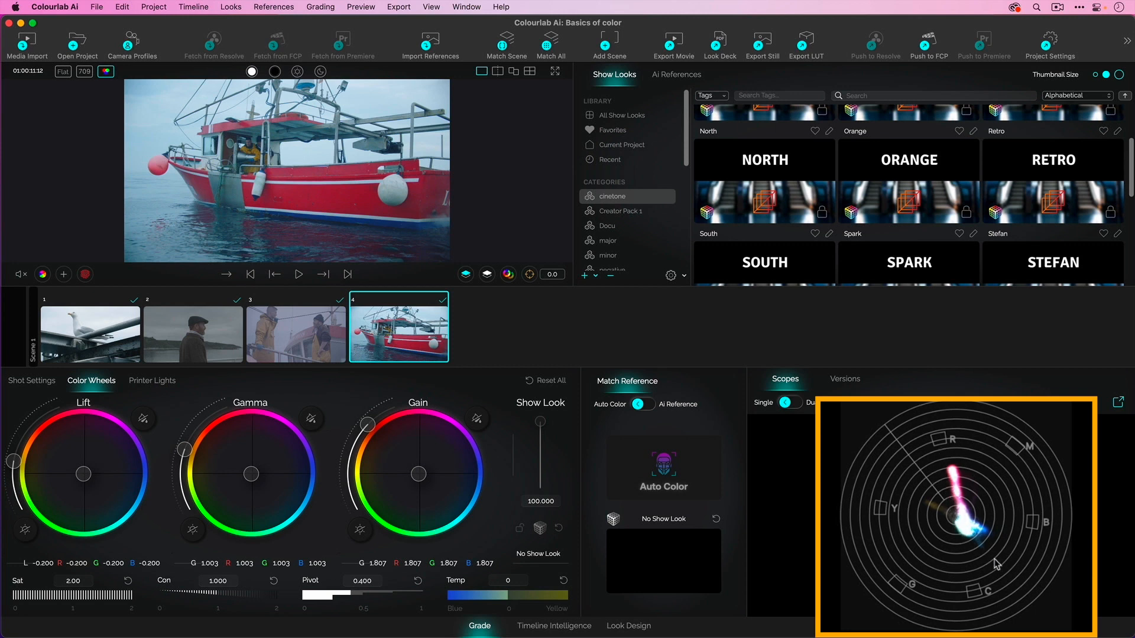
mouse_move(957, 520)
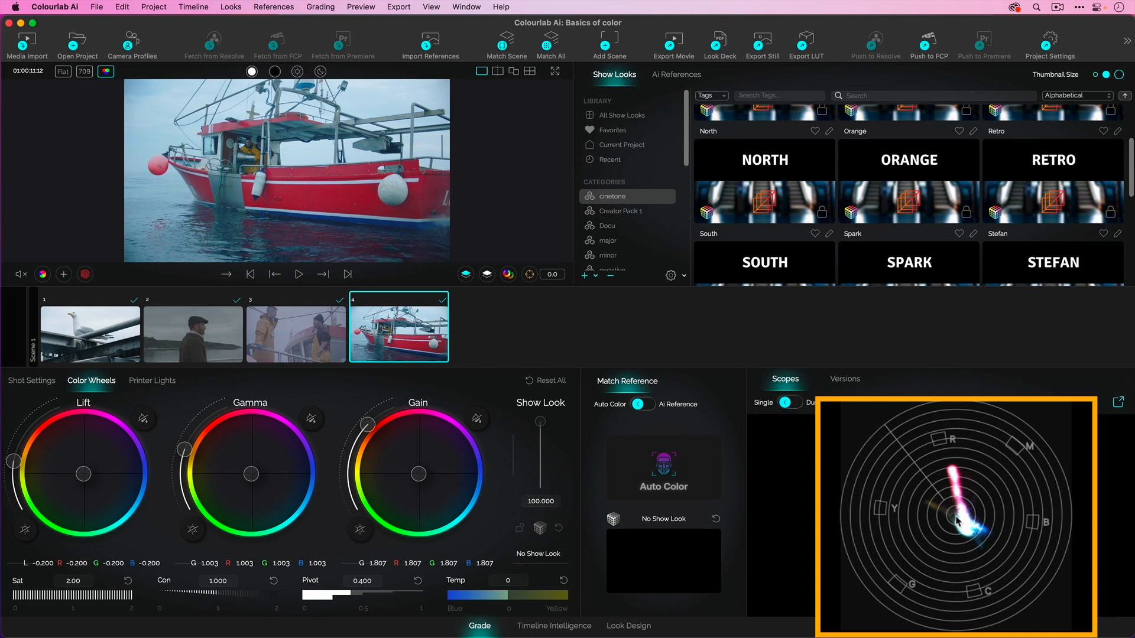
mouse_move(938, 520)
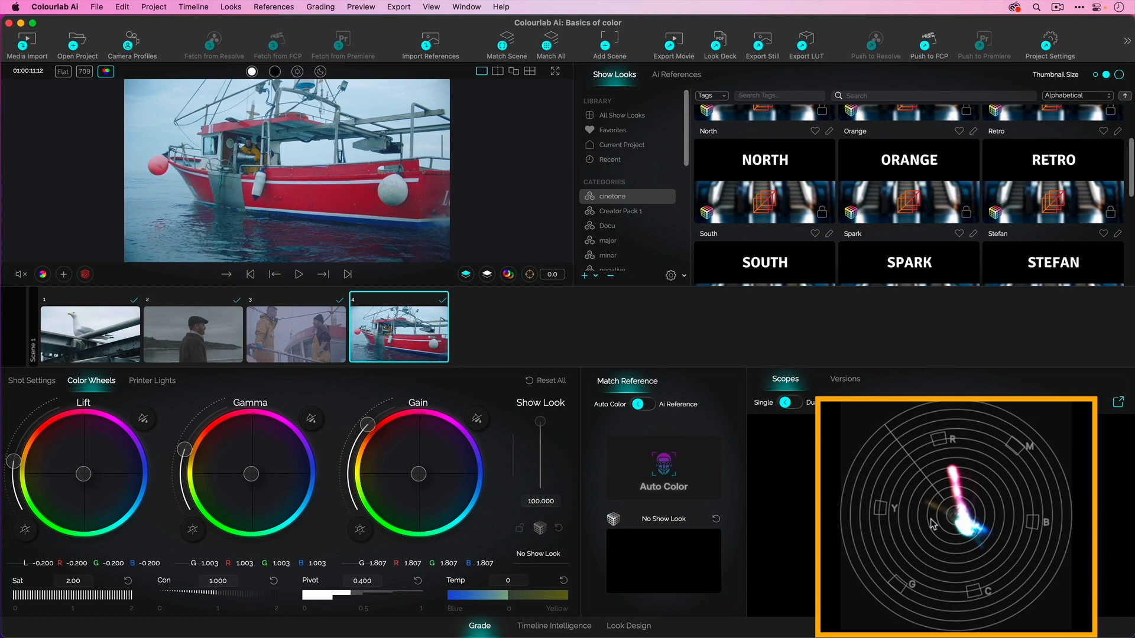
mouse_move(937, 533)
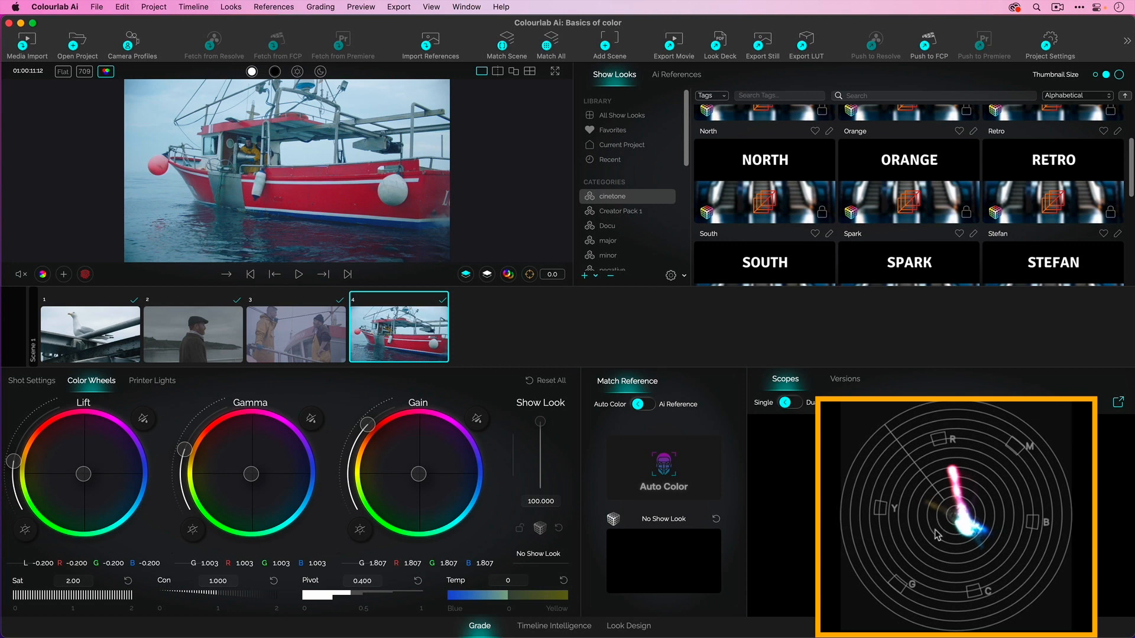
mouse_move(896, 541)
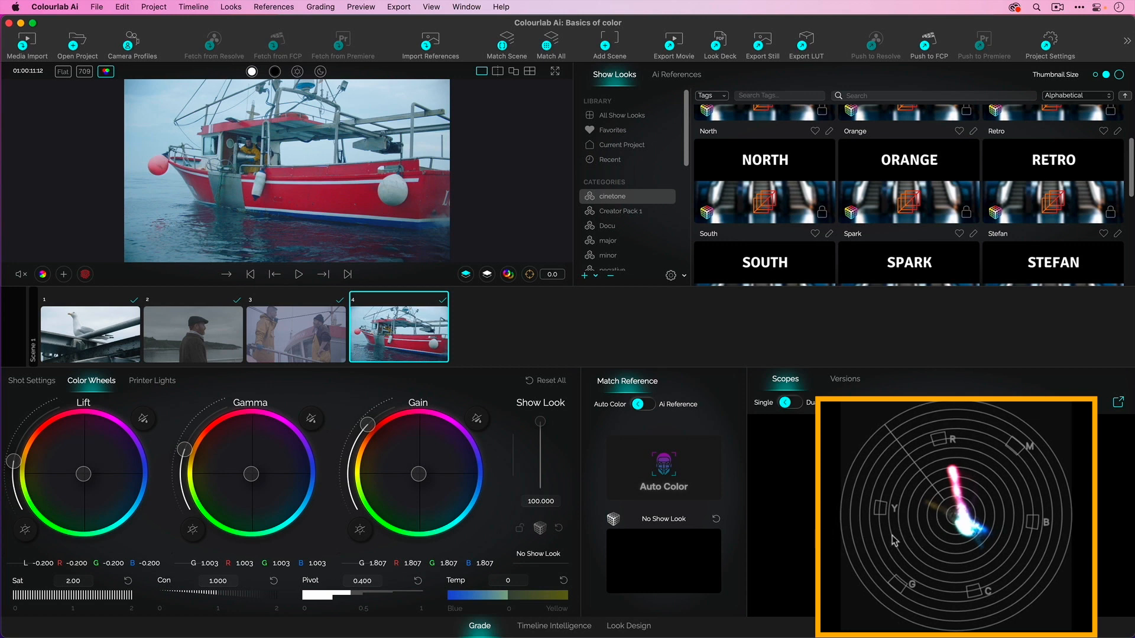
mouse_move(491, 492)
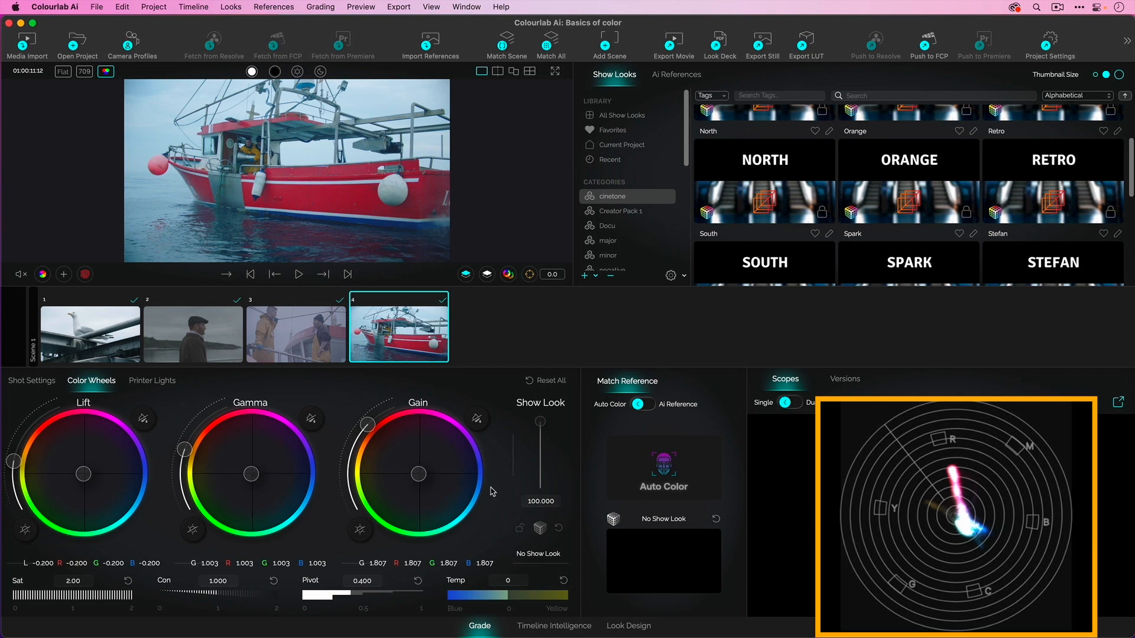
mouse_move(942, 501)
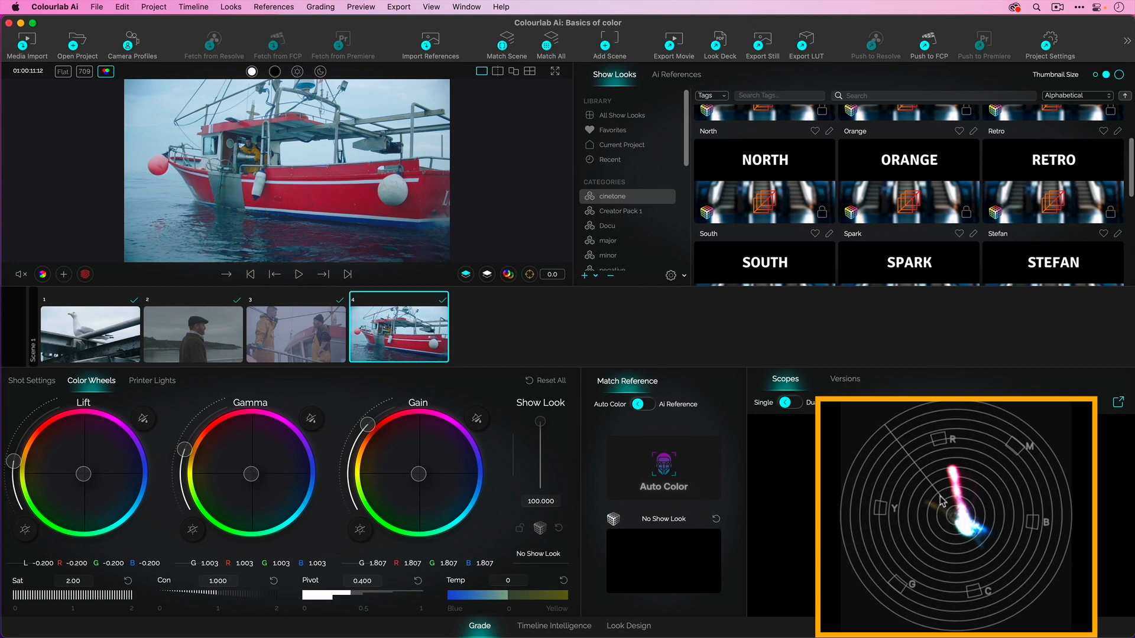
mouse_move(955, 524)
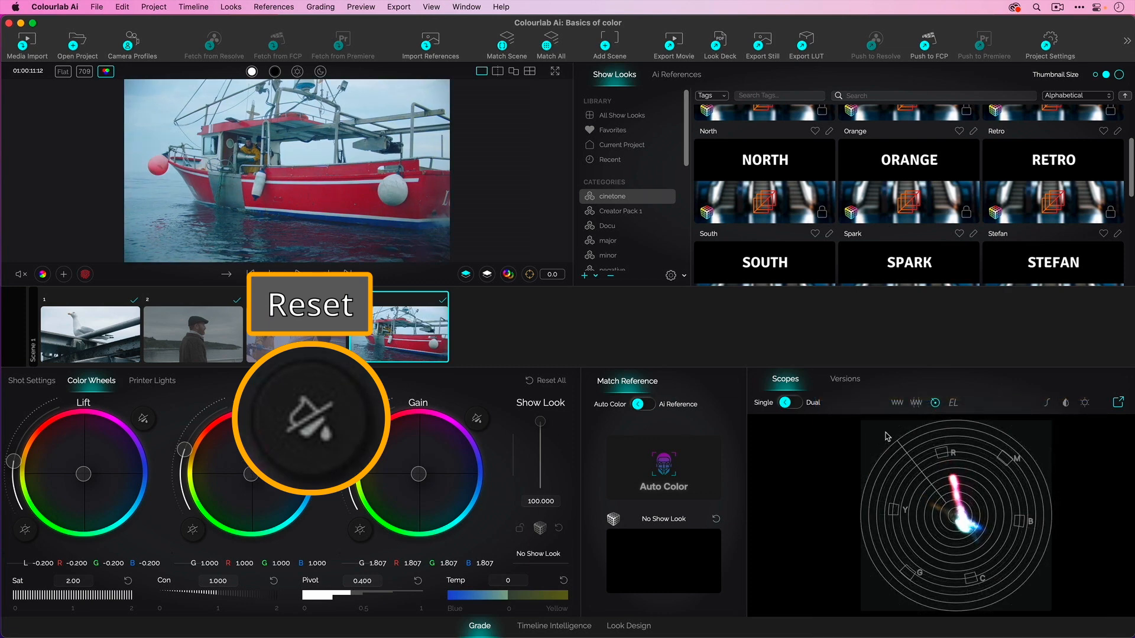
Save the warm-gamma boat grade (R 1.031, B 0.969) as Version 4, returning to Scopes.
click(844, 379)
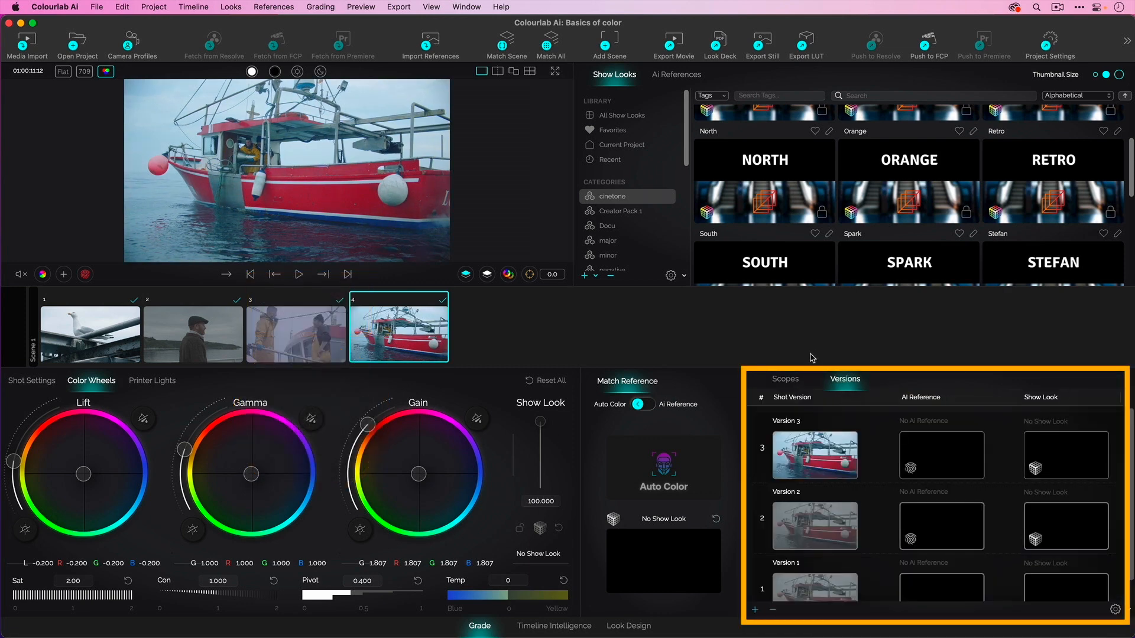
click(784, 379)
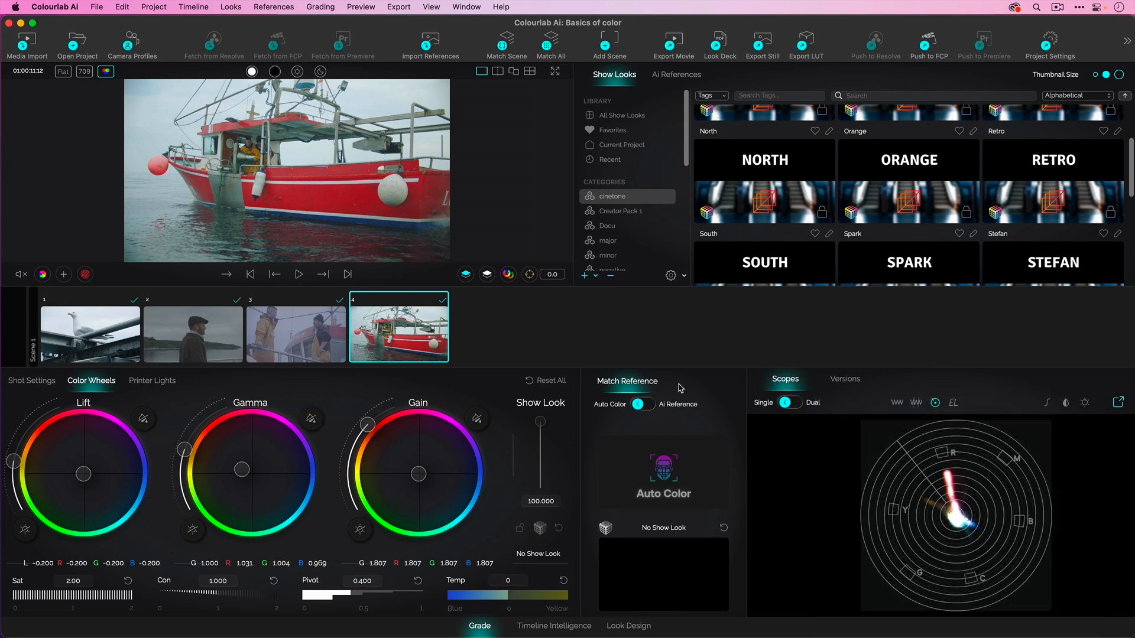
click(844, 378)
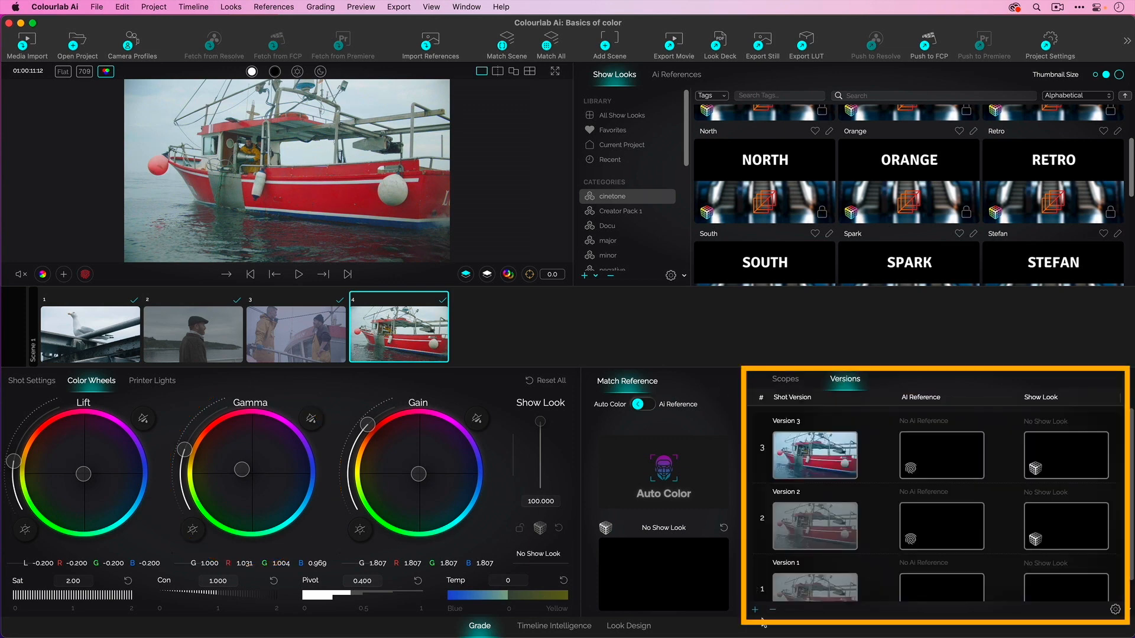
click(754, 609)
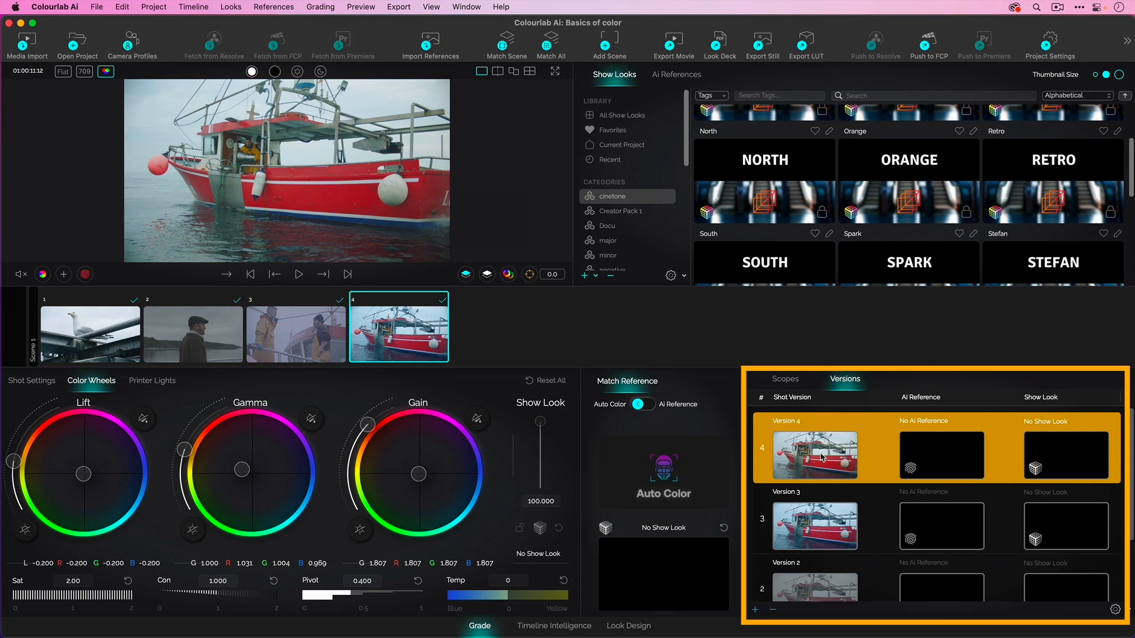
click(784, 378)
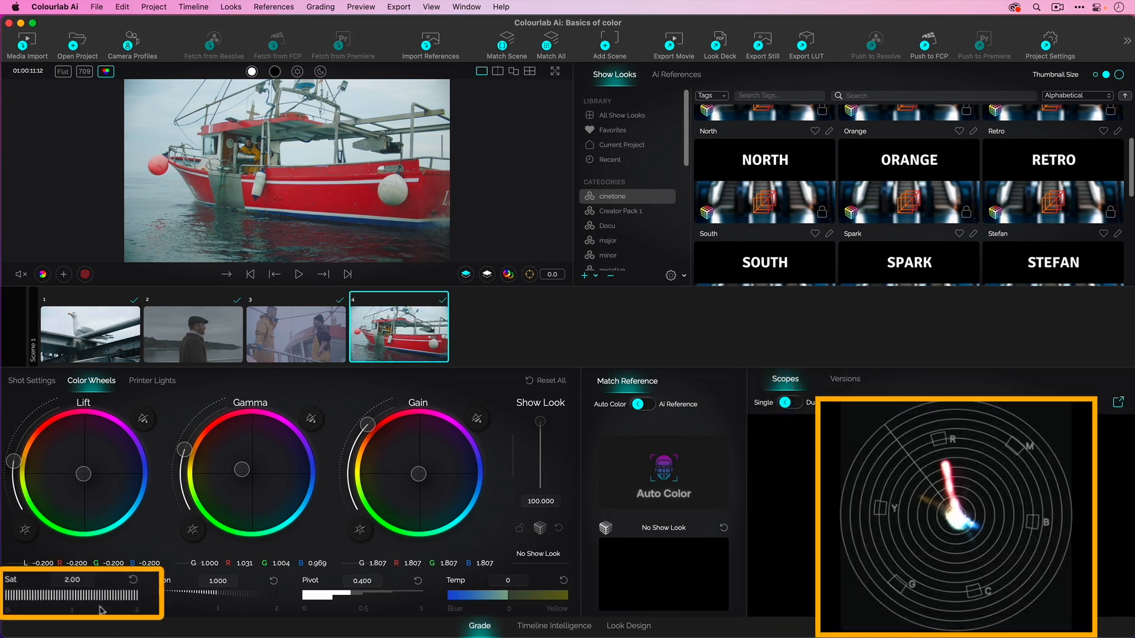
Adjust the boat shot's Sat slider from 2.00 to settle at 1.46.
drag(105, 594, 83, 593)
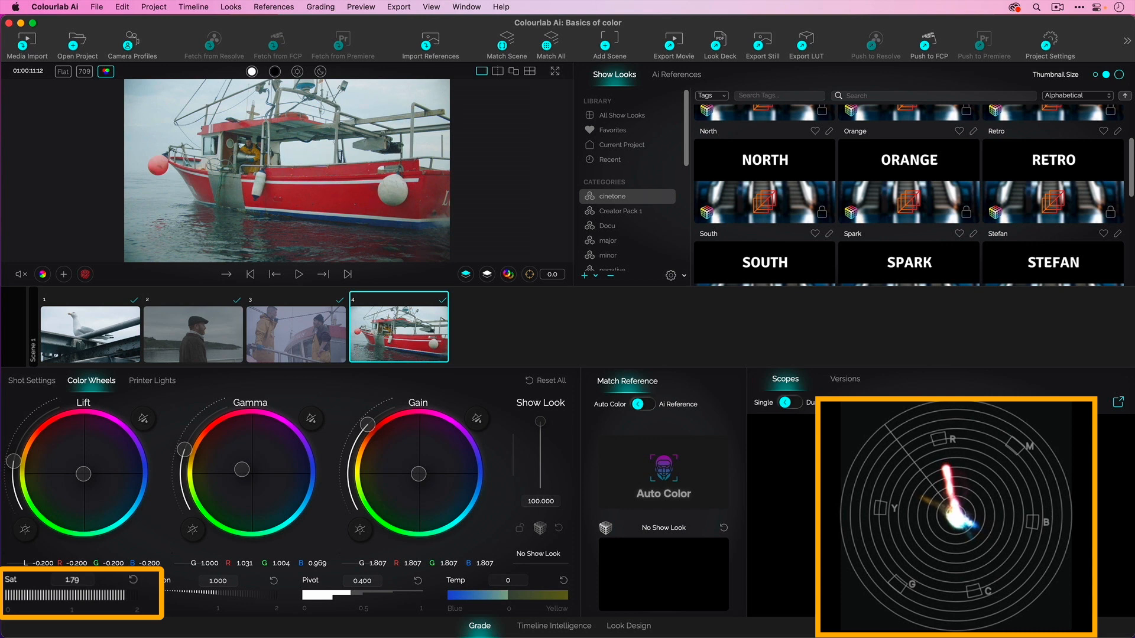
drag(94, 593, 69, 594)
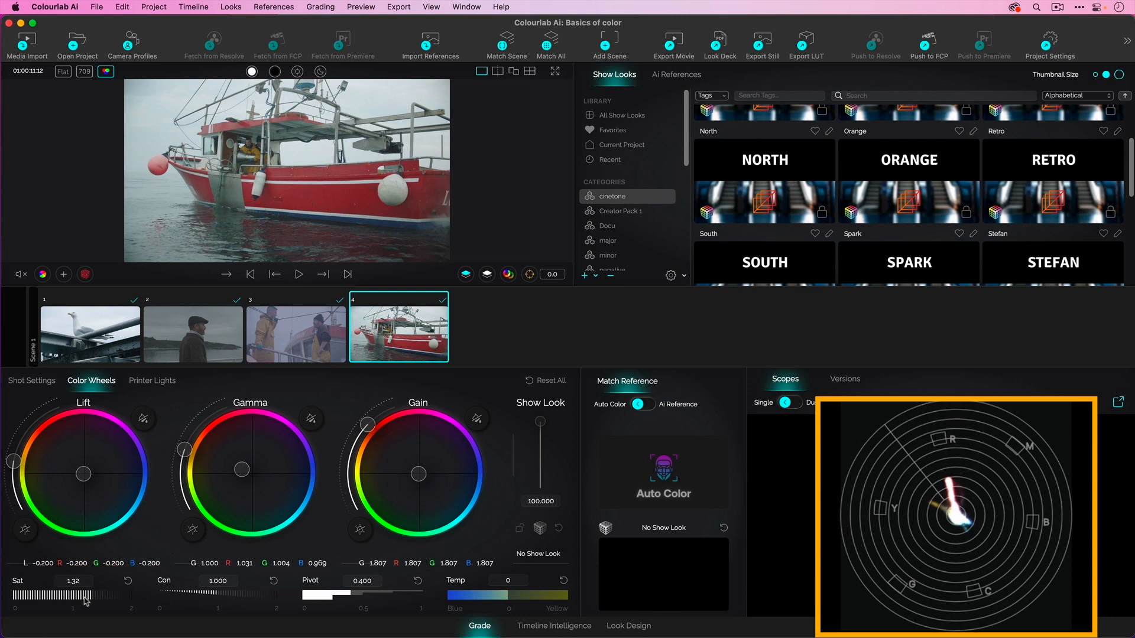
drag(68, 593, 74, 593)
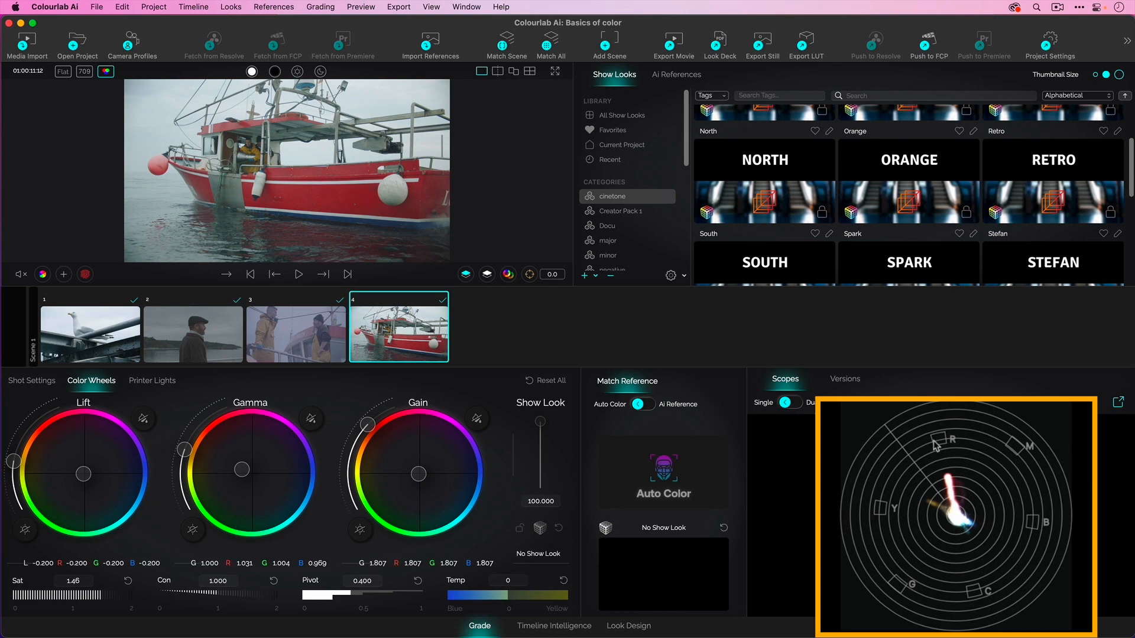
mouse_move(925, 466)
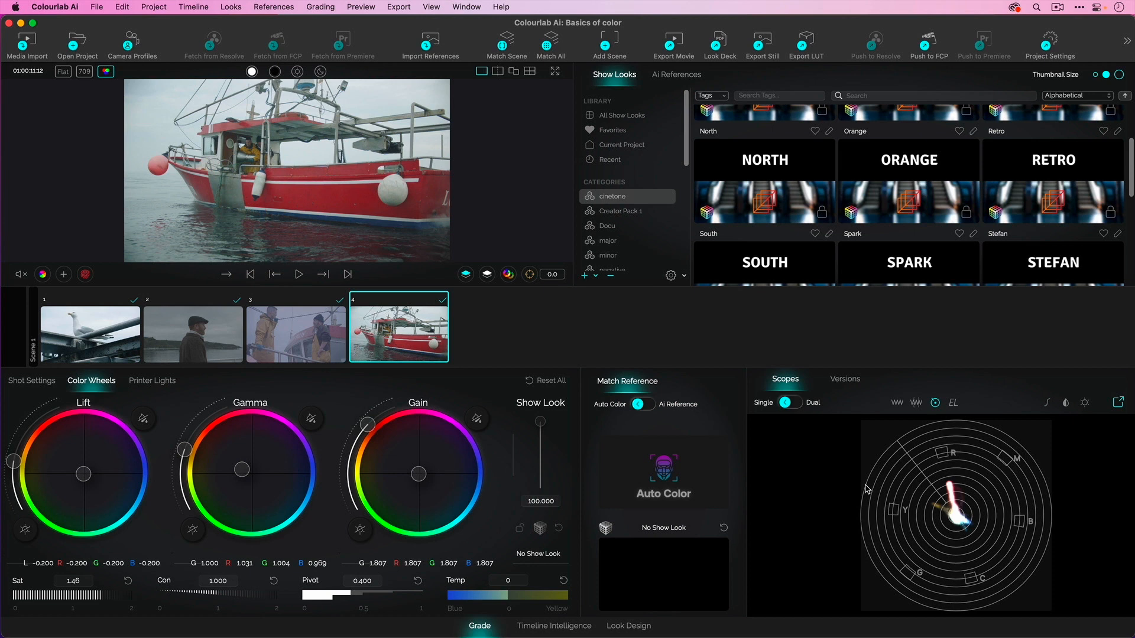
mouse_move(238, 471)
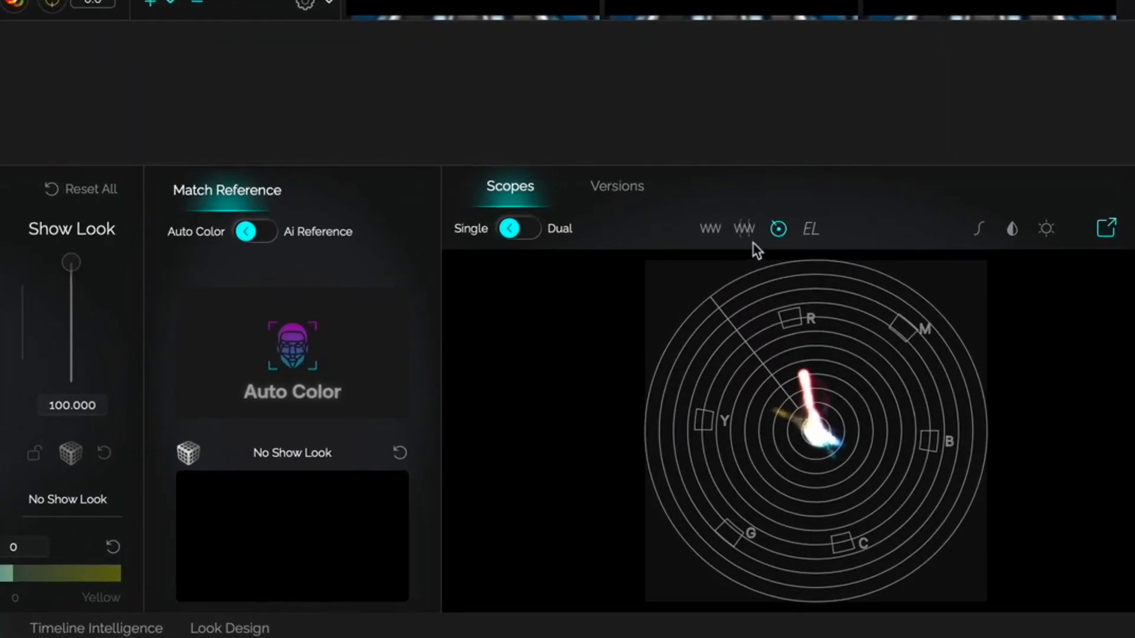
Replace the vectorscope with the RGB Parade scope.
click(742, 229)
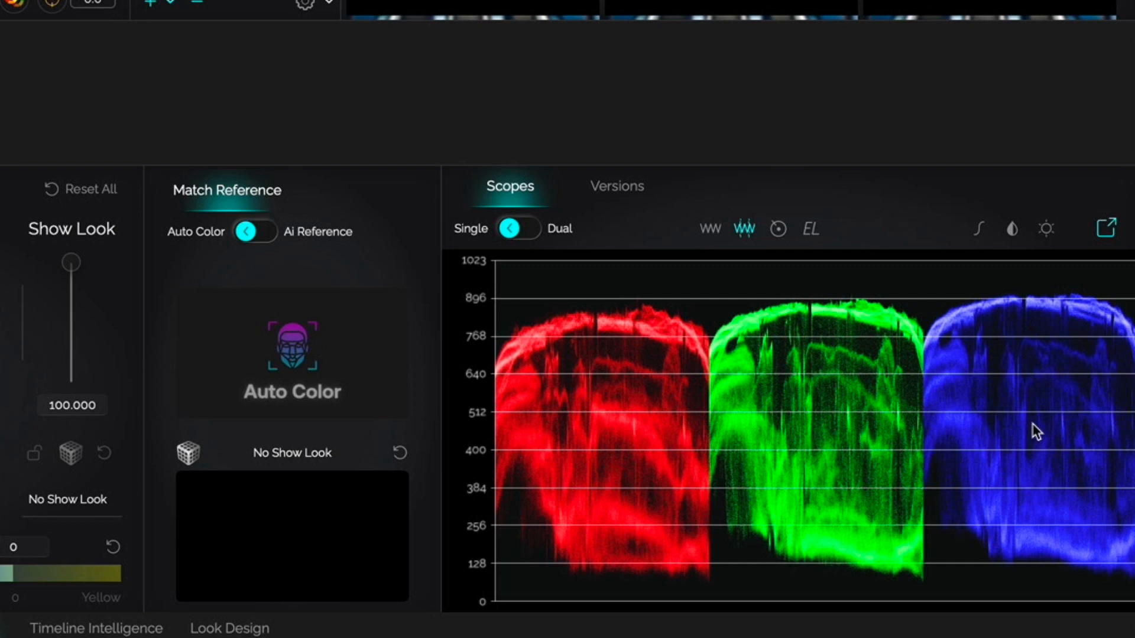
mouse_move(658, 467)
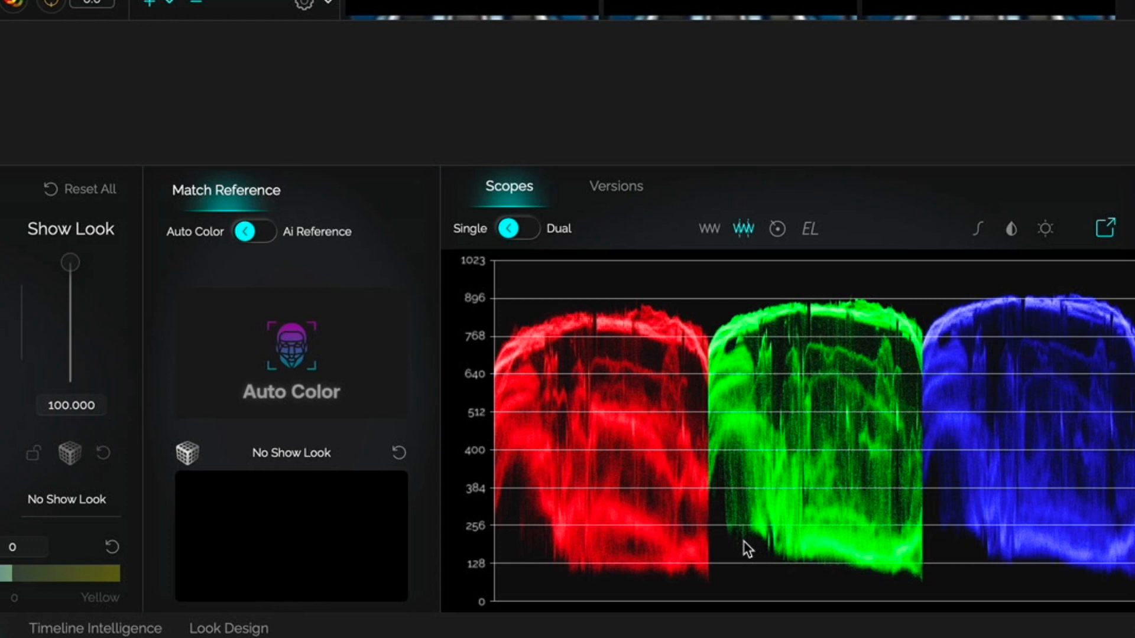
mouse_move(643, 348)
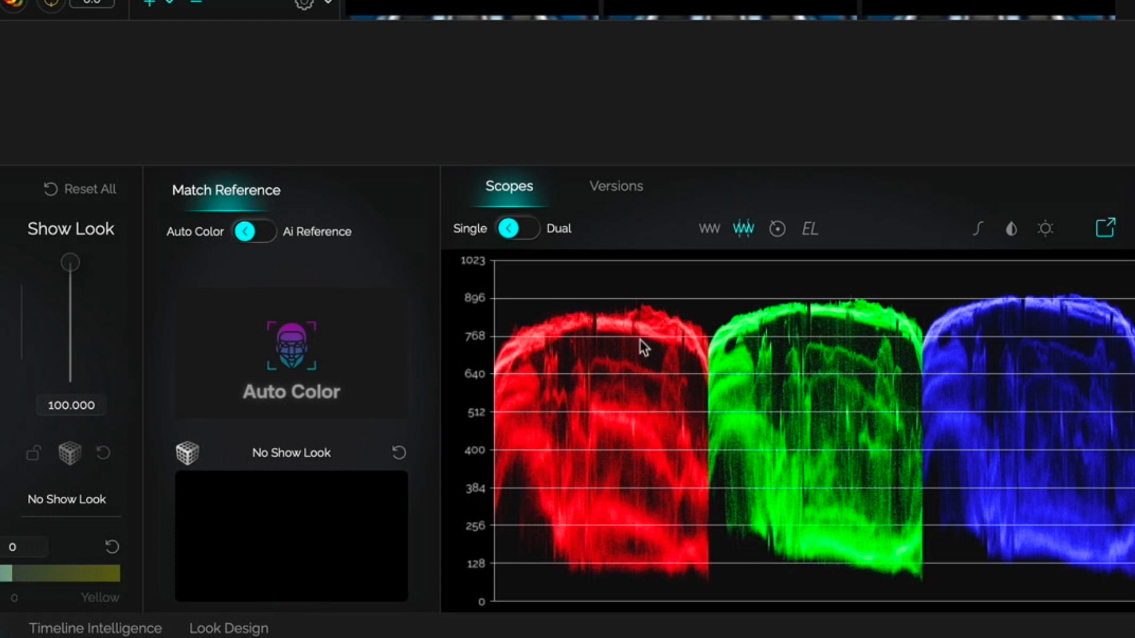
mouse_move(617, 307)
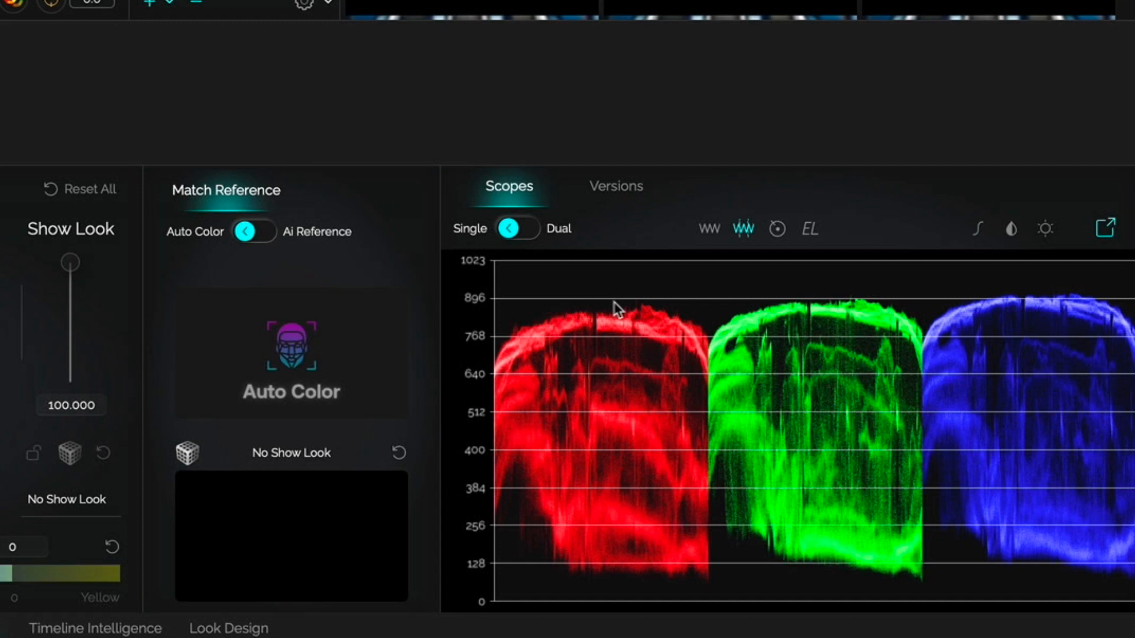
mouse_move(1046, 315)
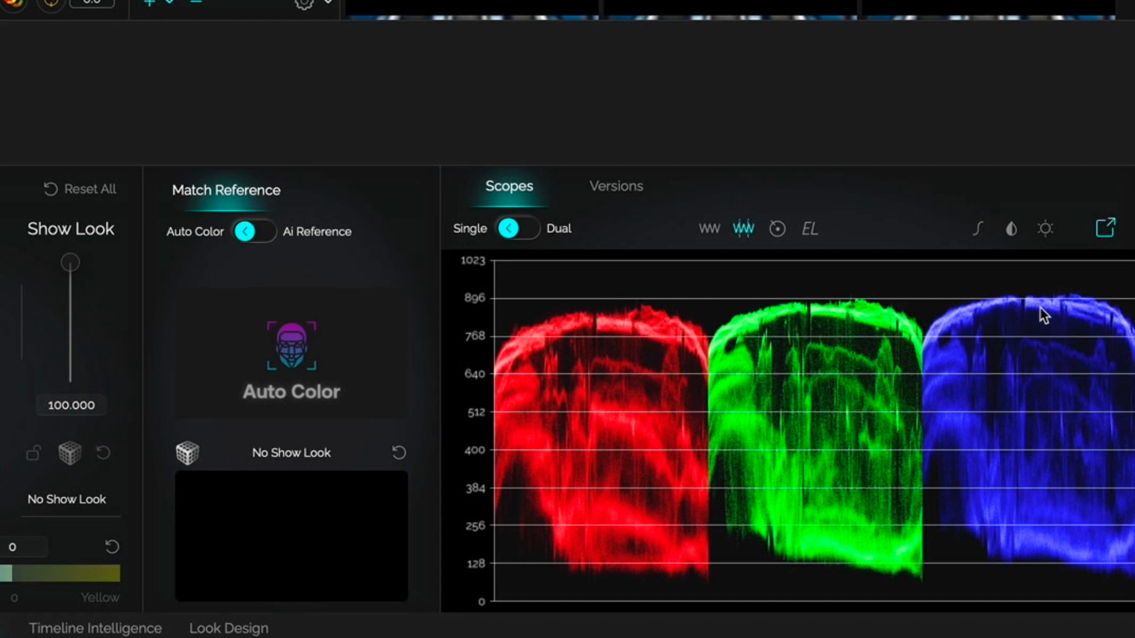
mouse_move(708, 323)
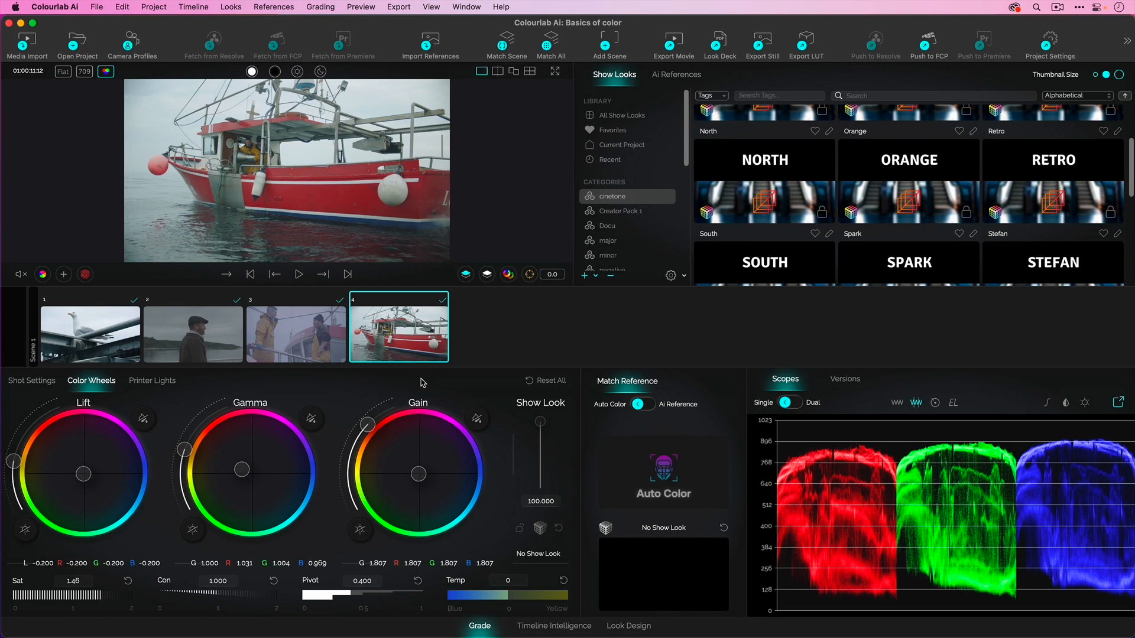
Select shot 3 and set lift -0.296, gamma 1.112 and gain 1.704.
click(295, 335)
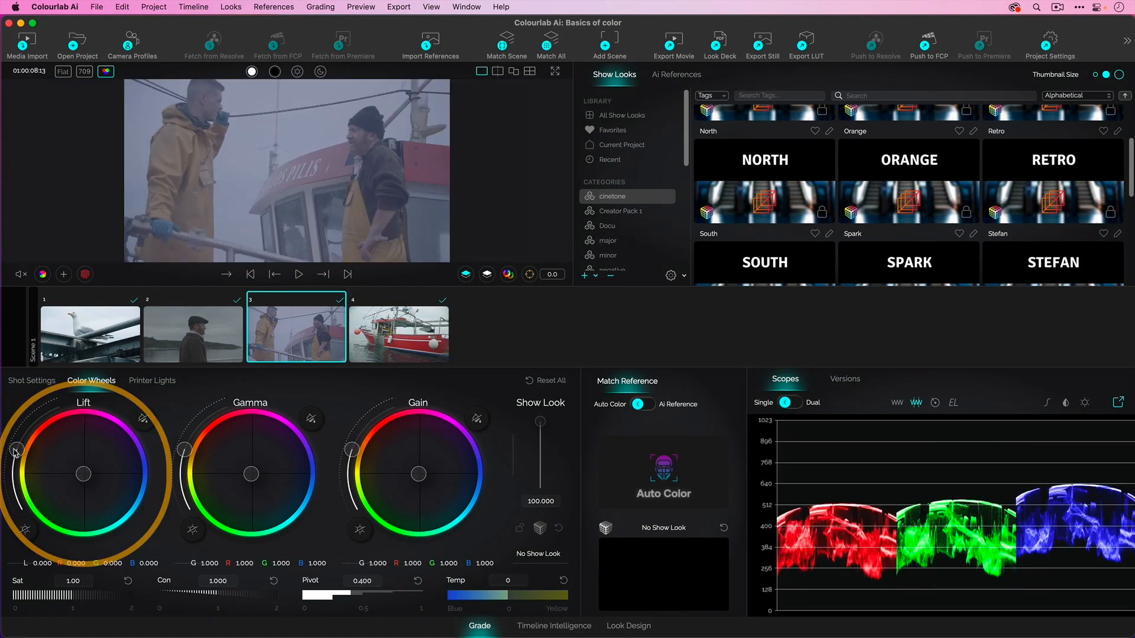
drag(16, 449, 13, 452)
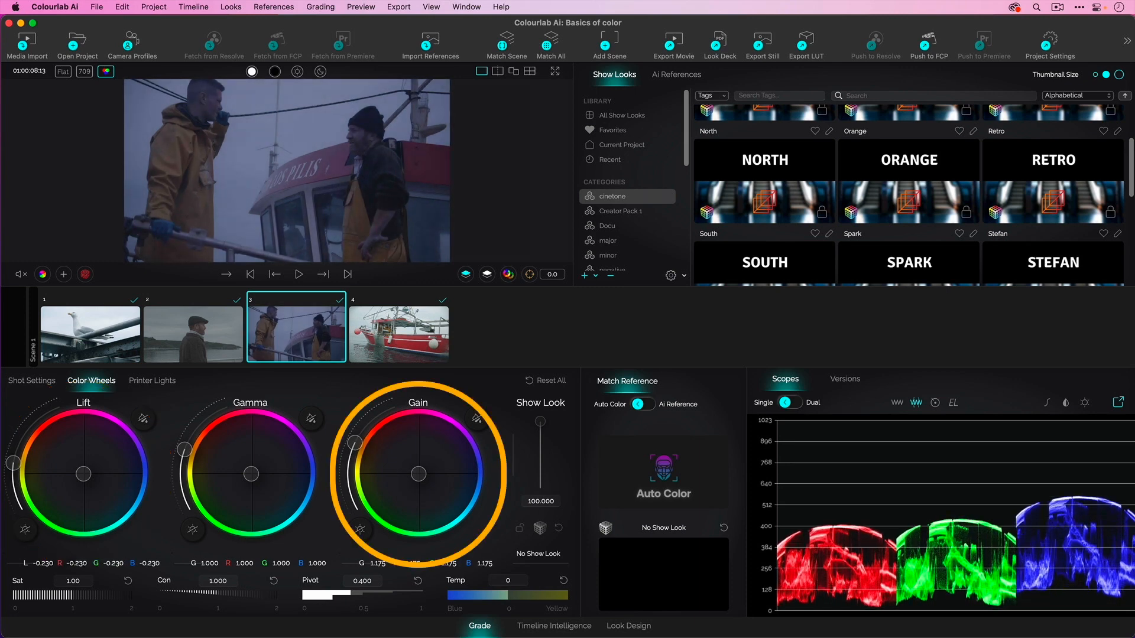
drag(356, 444, 360, 435)
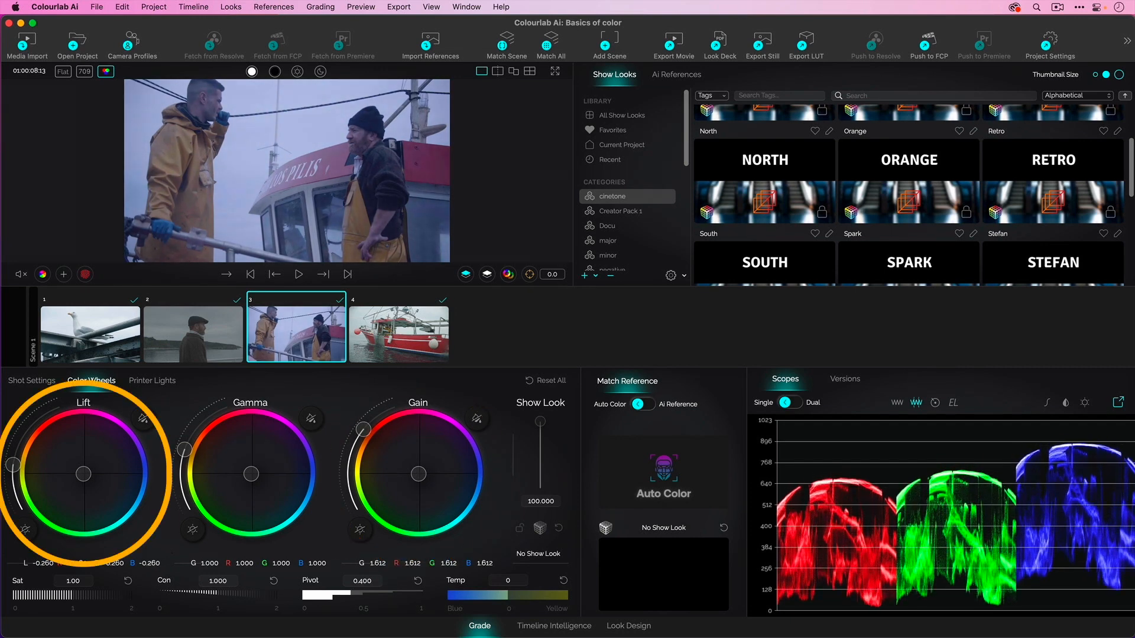
drag(13, 449, 13, 467)
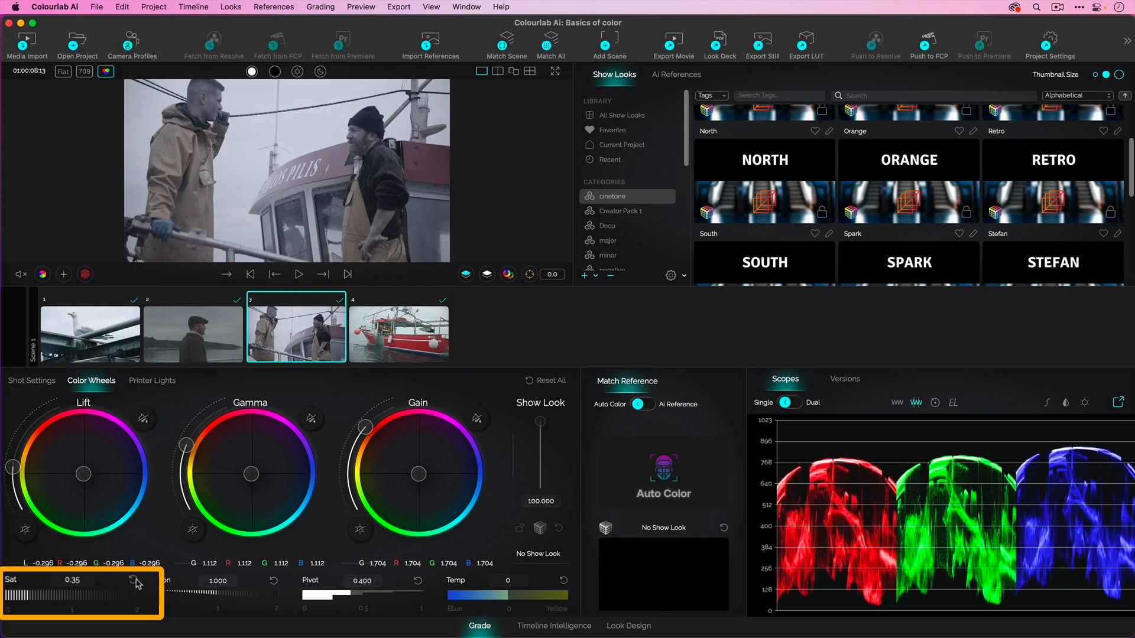
Raise the fishermen shot's saturation from 0.35 to 1.23.
drag(43, 593, 109, 593)
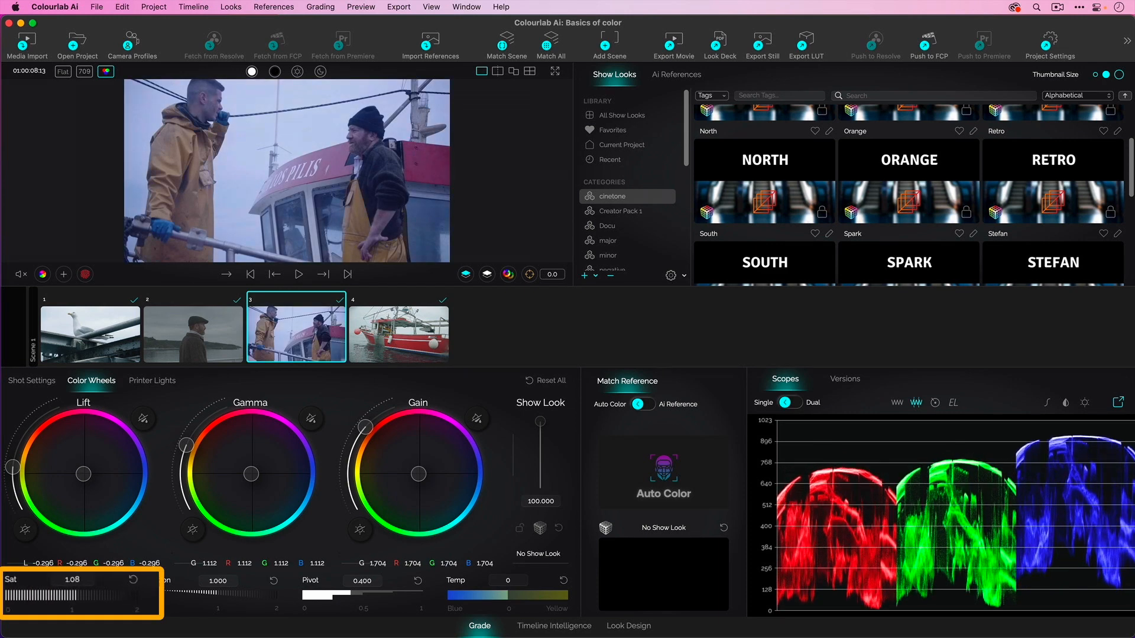
drag(43, 593, 87, 593)
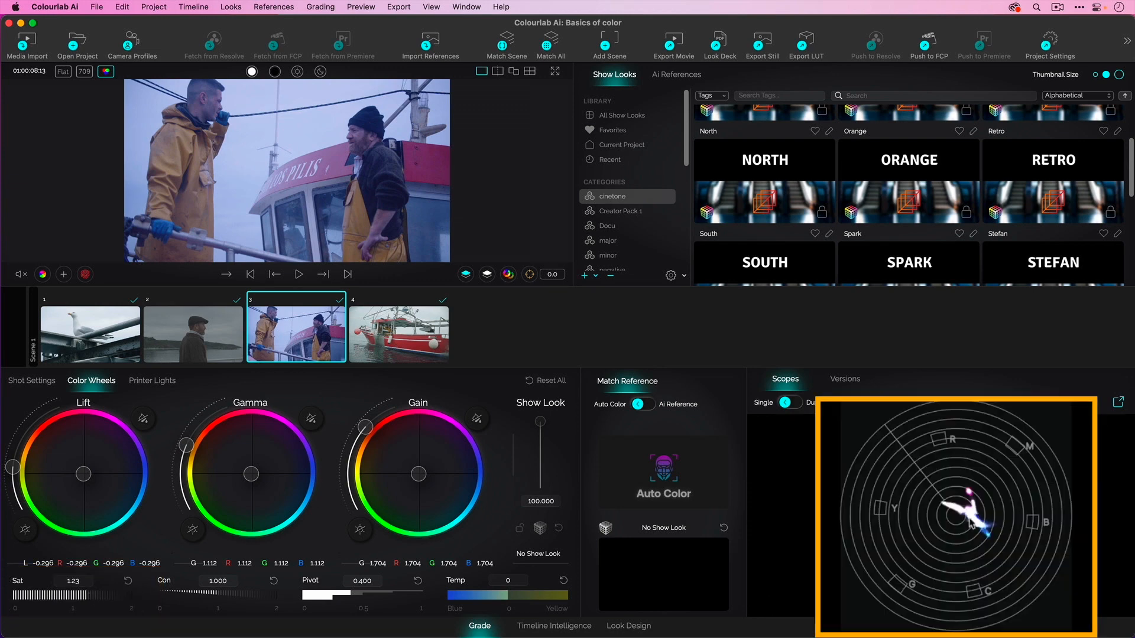
mouse_move(282, 479)
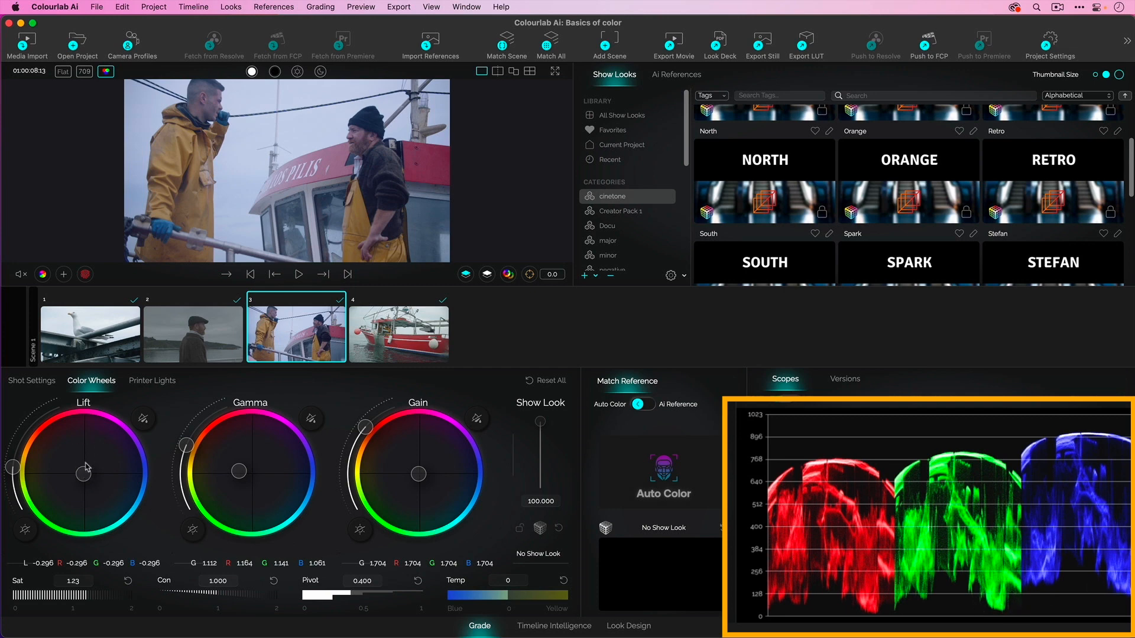
mouse_move(103, 480)
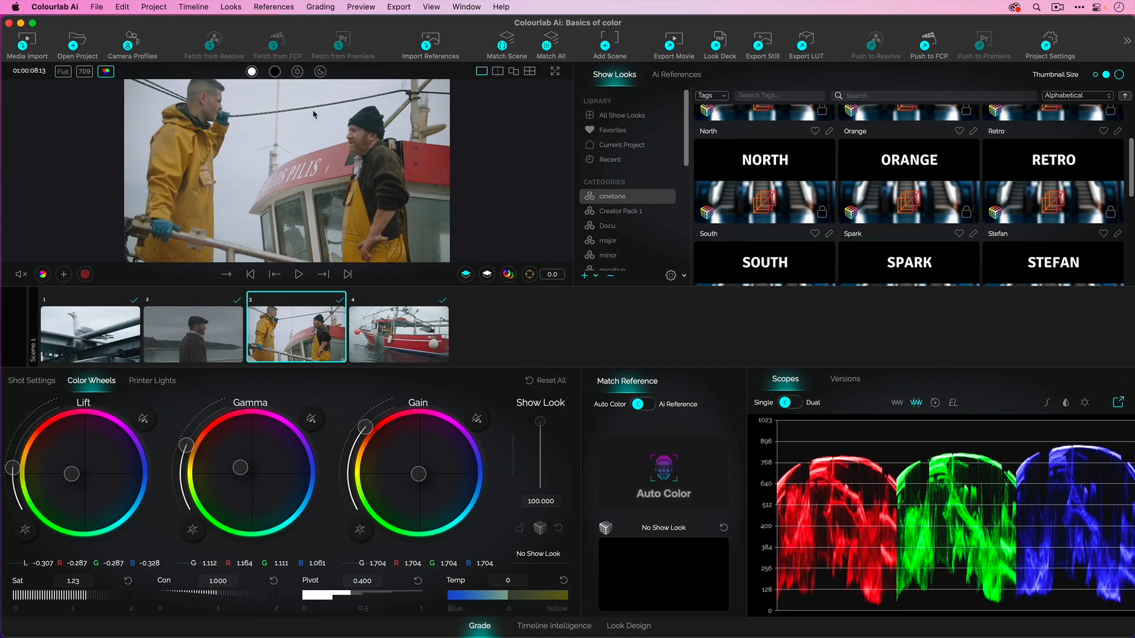
mouse_move(323, 129)
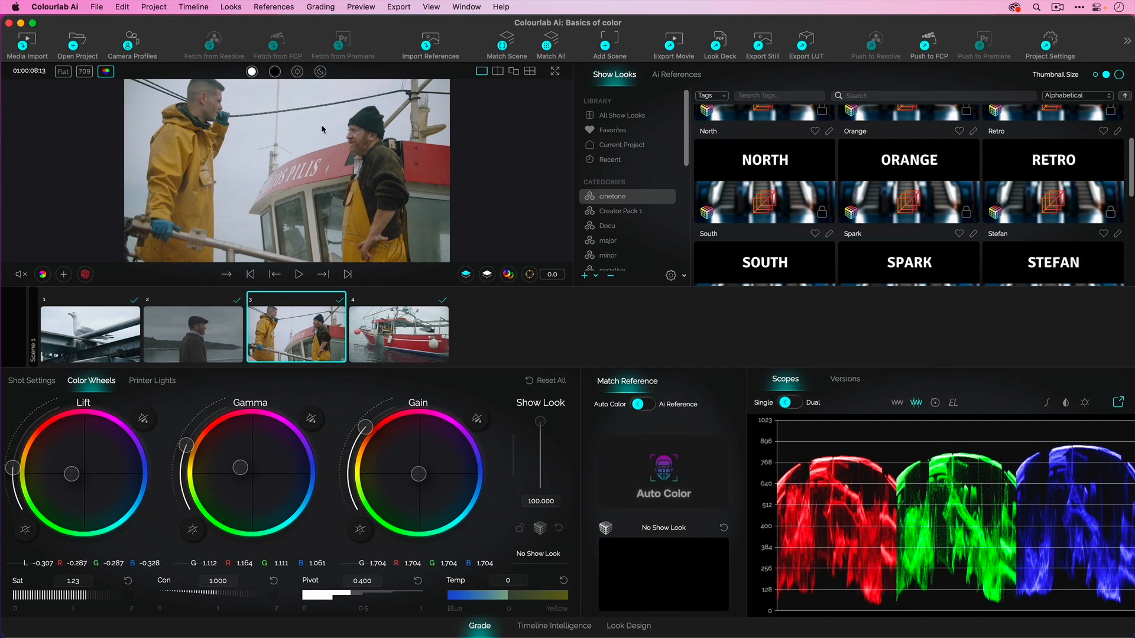
mouse_move(330, 173)
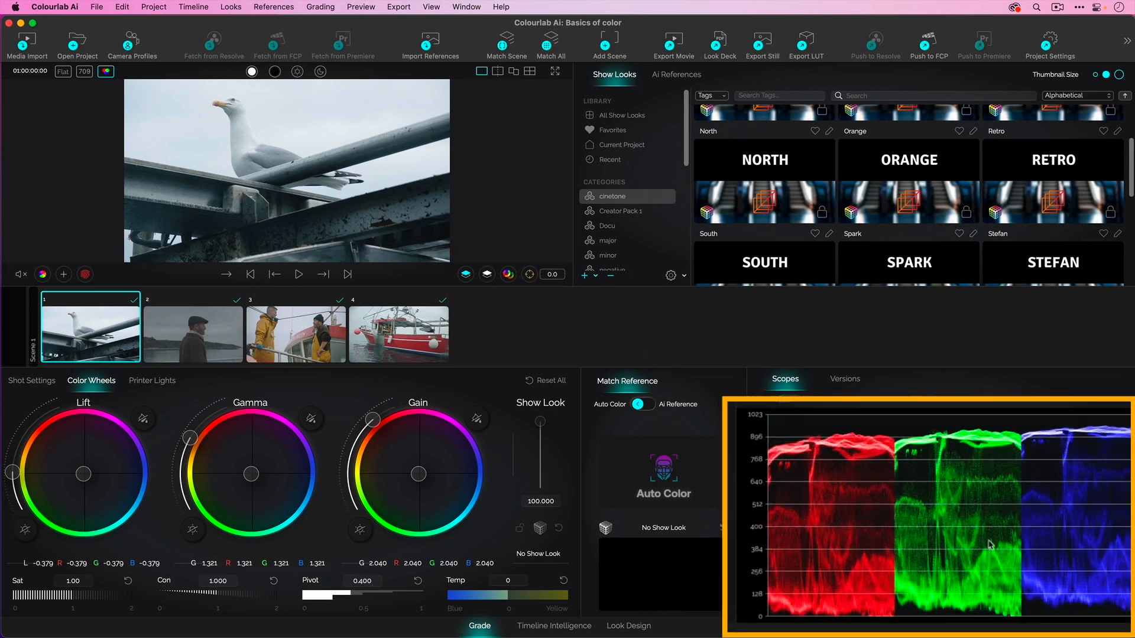
mouse_move(480, 533)
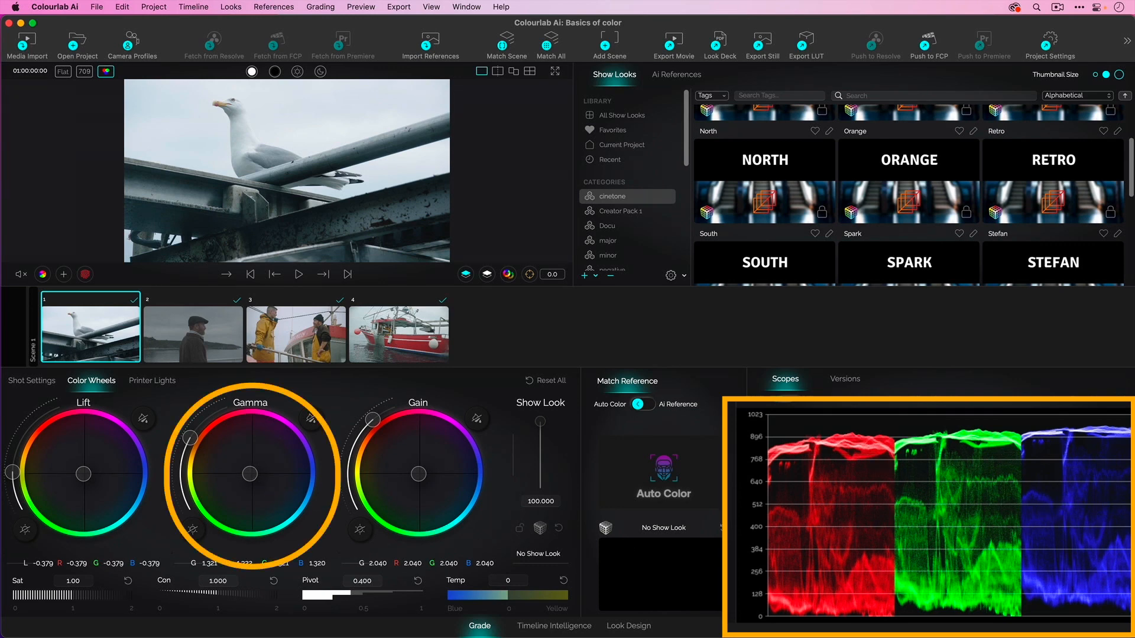
Review shot 3, switch to shot 2, show the vectorscope and set Sat to 1.22.
click(296, 333)
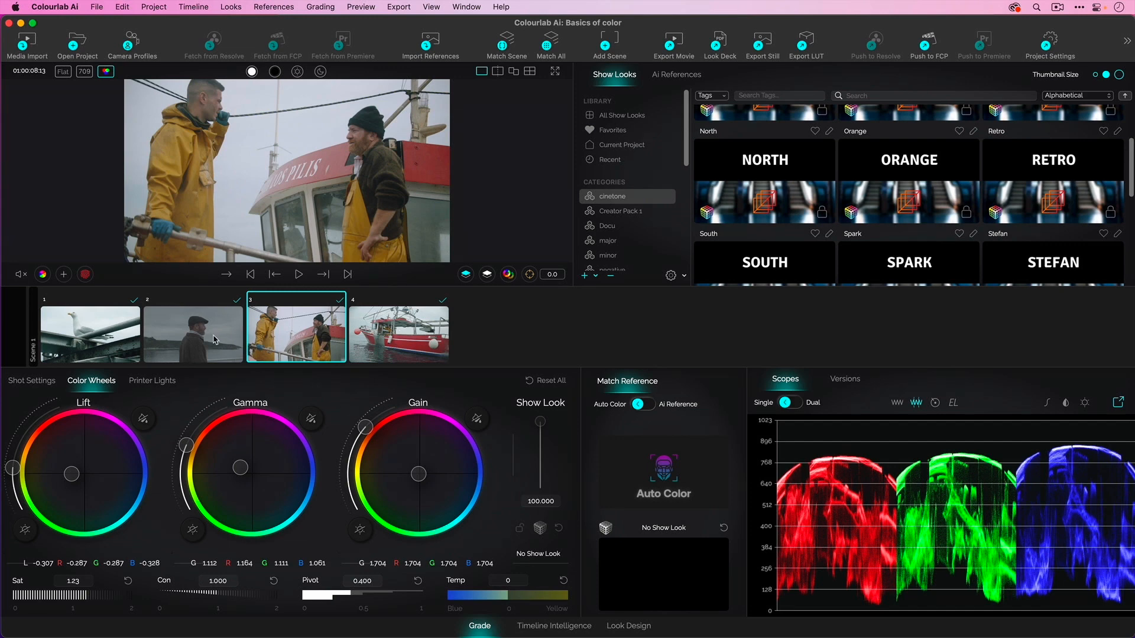
click(193, 331)
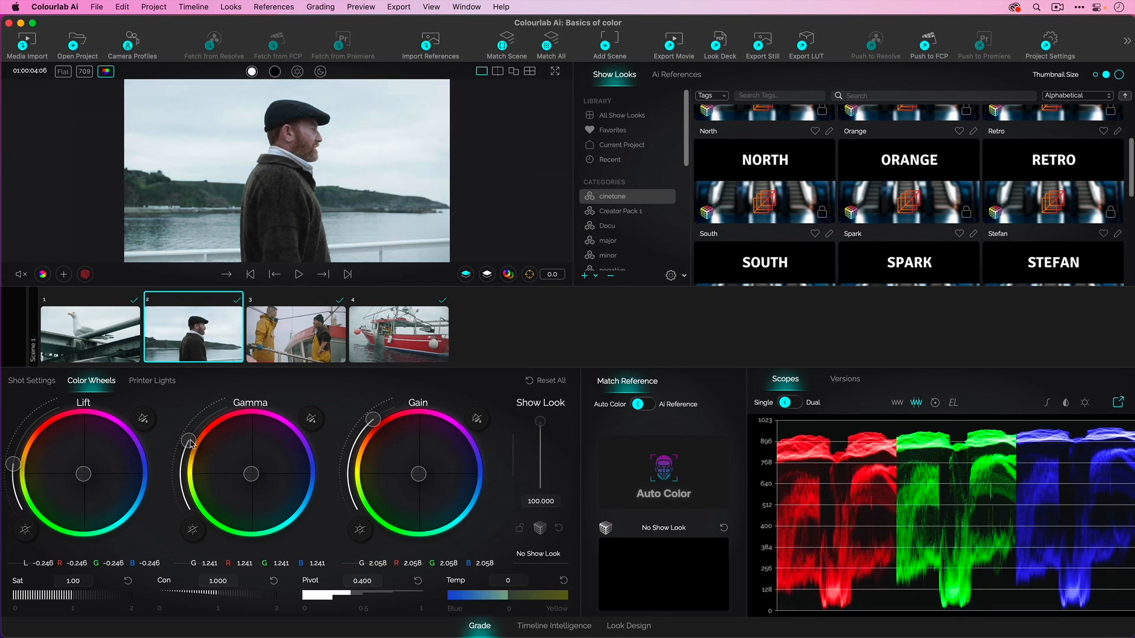
click(935, 403)
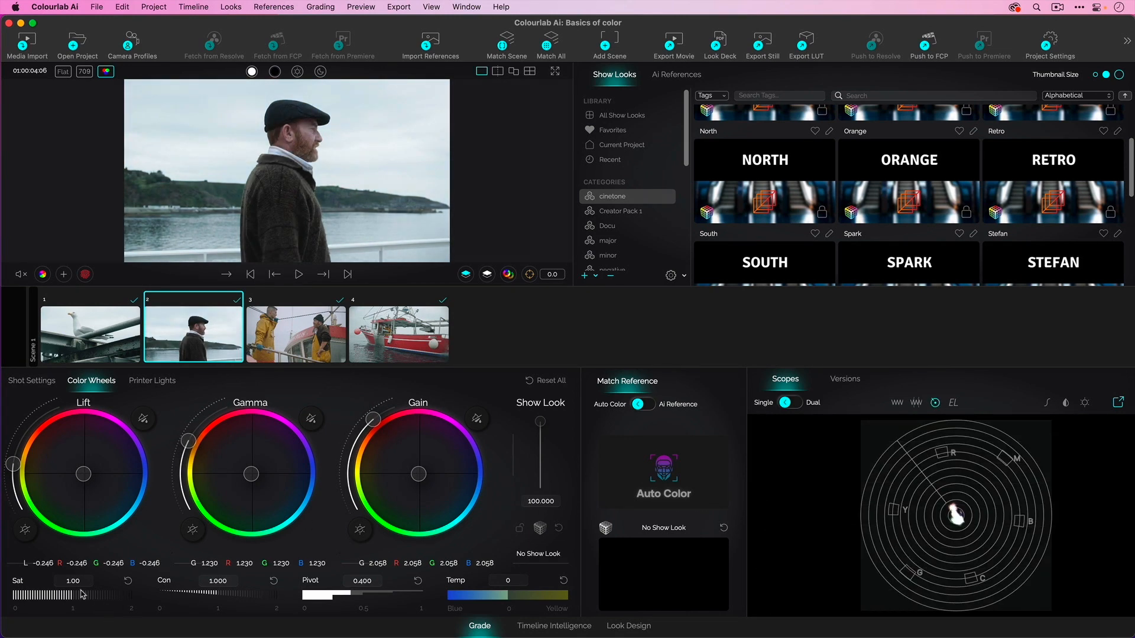
drag(59, 593, 77, 593)
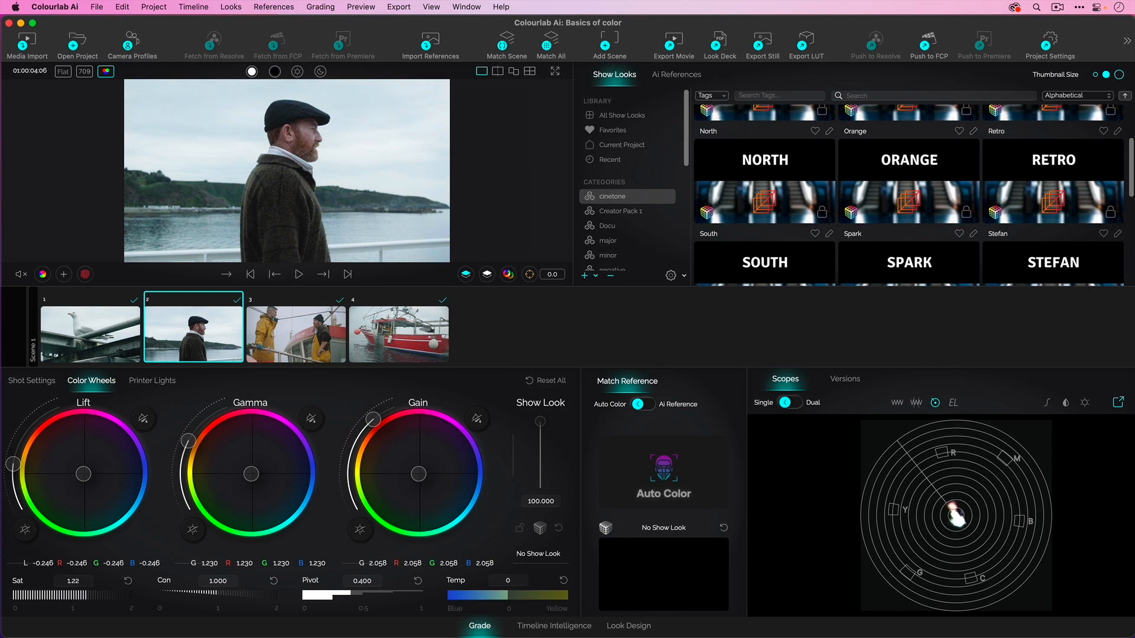